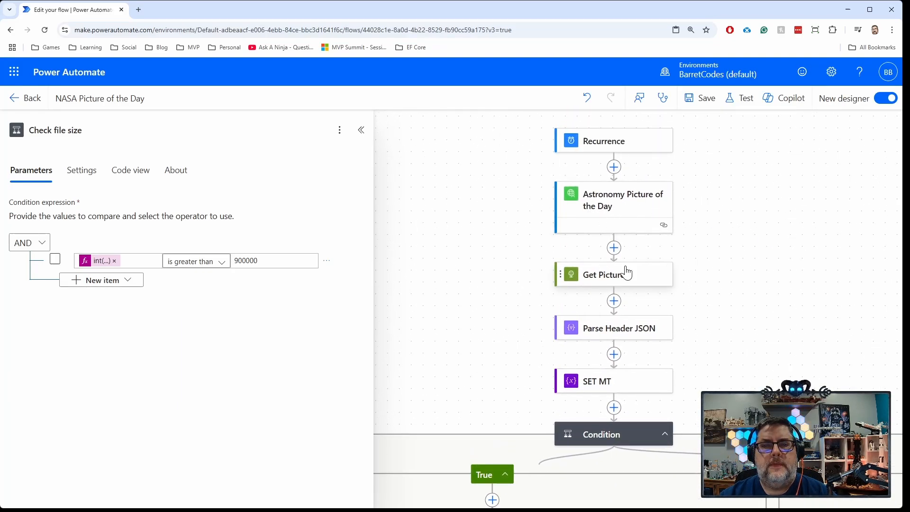
Expand Check file size's False branch: Get file content, Send image, Parse response, Delay, Post
{"action": "scroll", "scroll_direction": "down", "scroll_amount": 3}
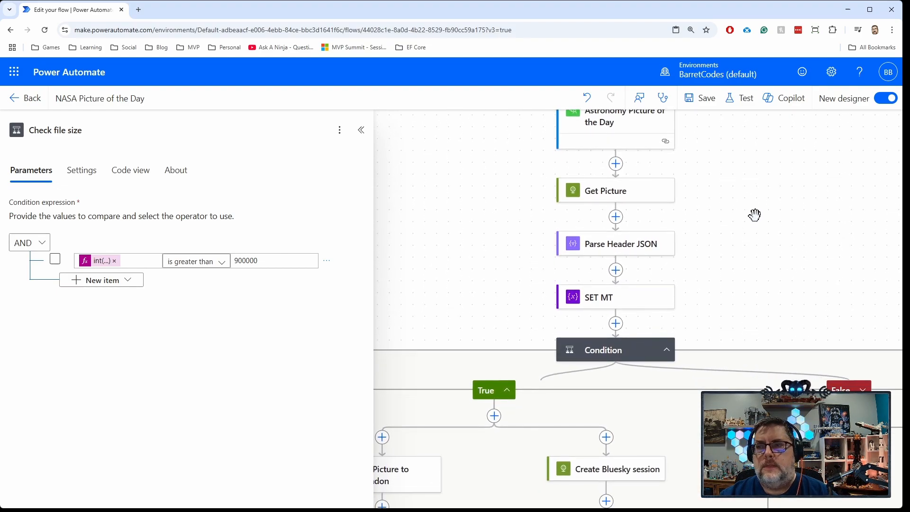
{"action": "scroll", "scroll_direction": "down", "scroll_amount": 3}
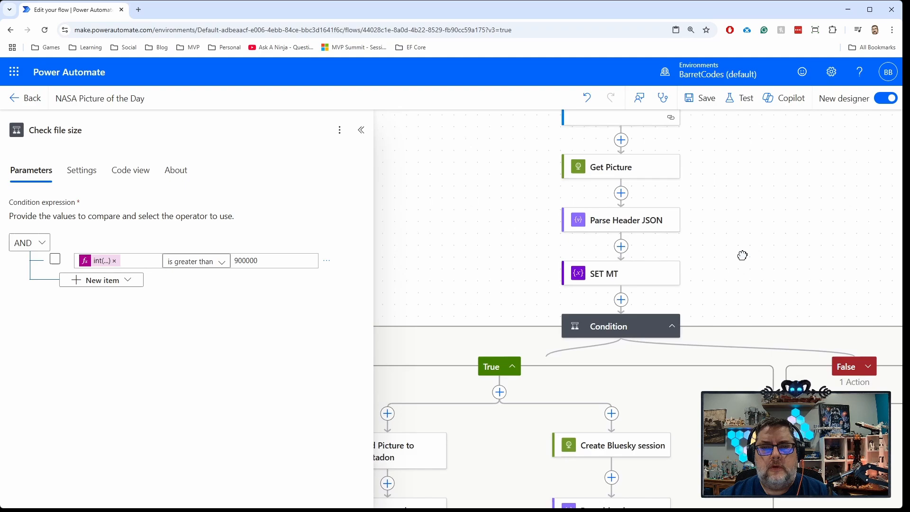
{"action": "scroll", "scroll_direction": "down", "scroll_amount": 3}
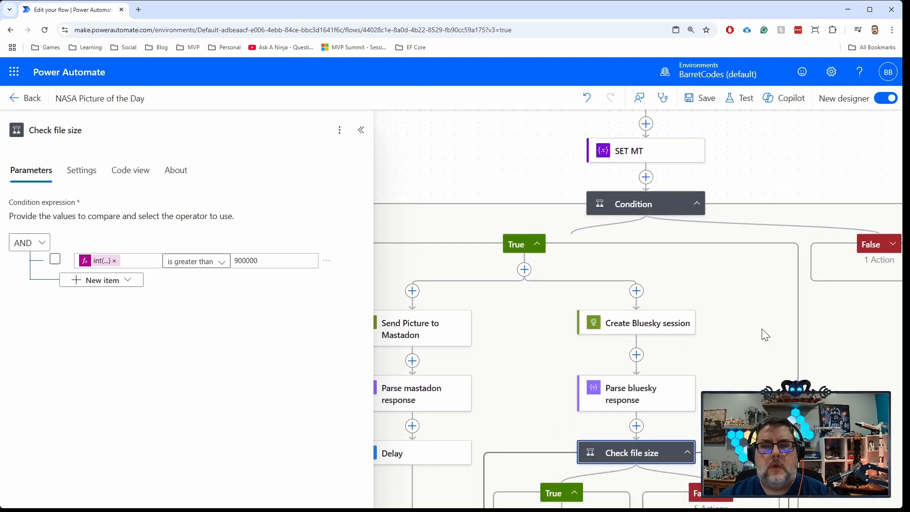
{"action": "scroll", "scroll_direction": "down", "scroll_amount": 3}
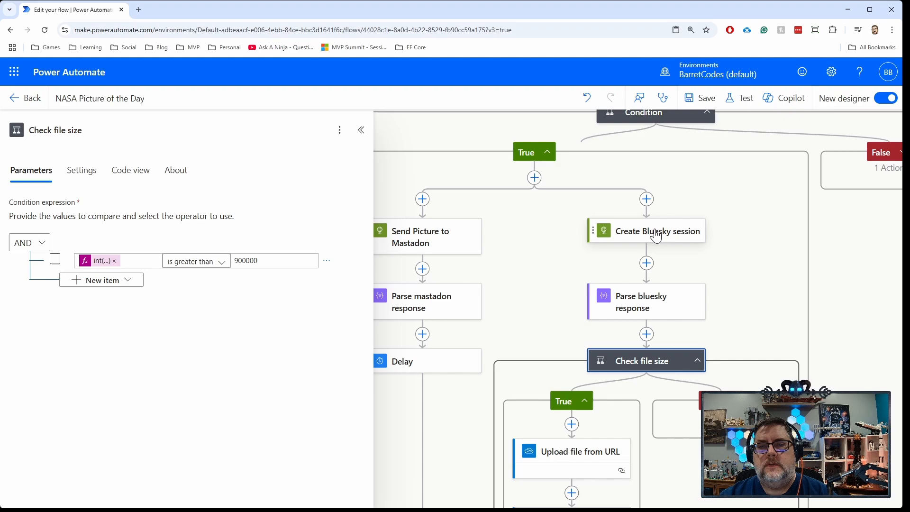
{"action": "mouse_move", "coordinate": [764, 301]}
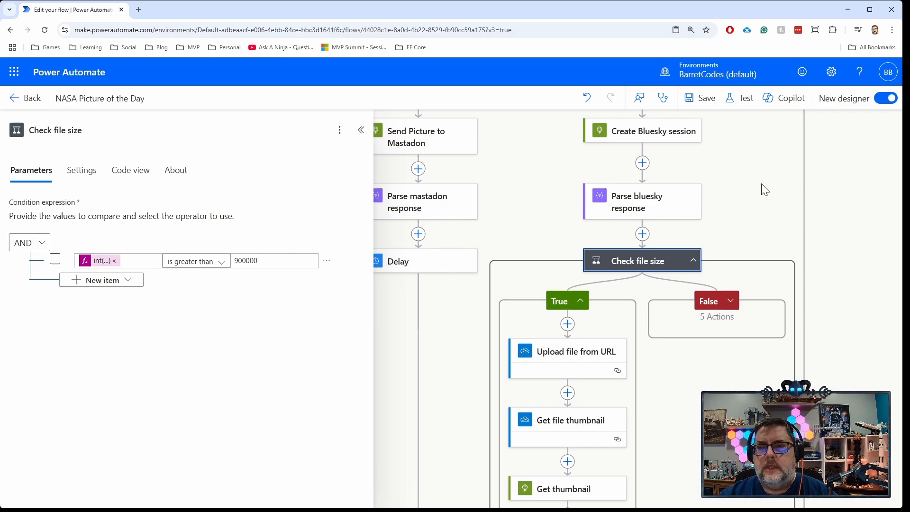
{"action": "mouse_move", "coordinate": [787, 236]}
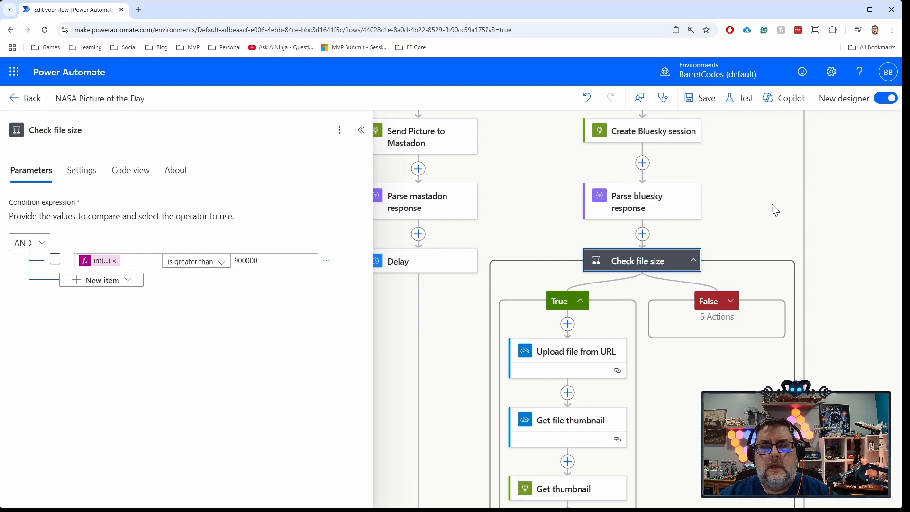
{"action": "mouse_move", "coordinate": [766, 198]}
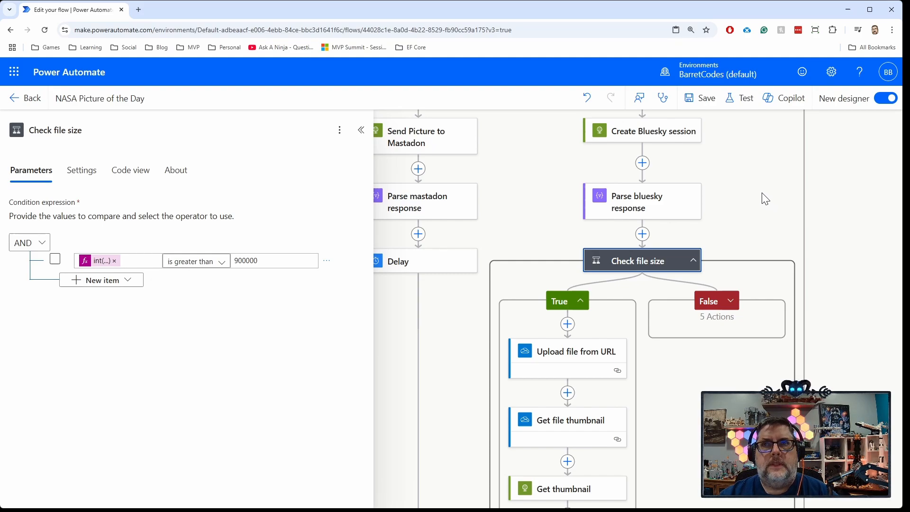
{"action": "mouse_move", "coordinate": [761, 198]}
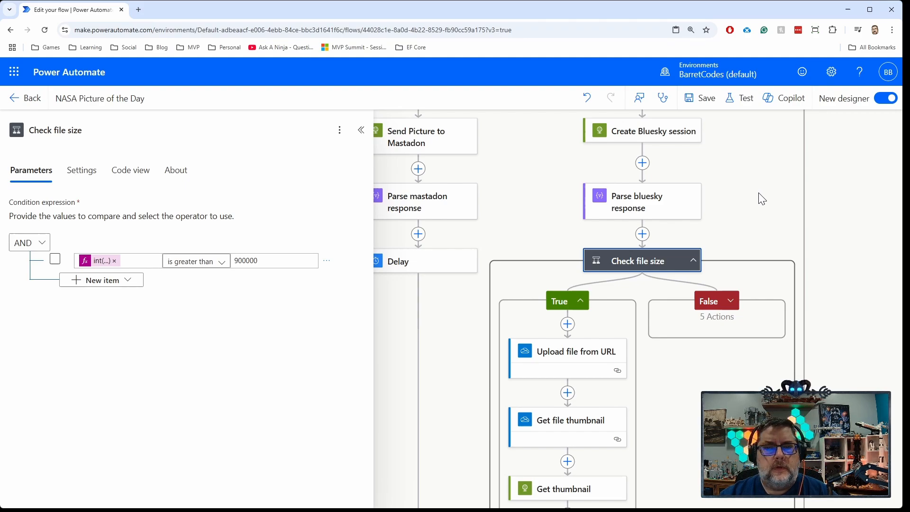
{"action": "mouse_move", "coordinate": [781, 211]}
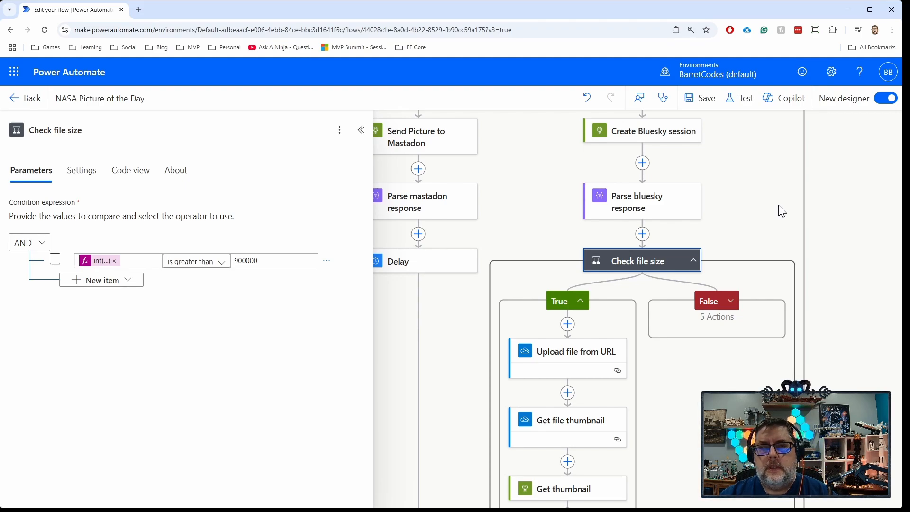
{"action": "mouse_move", "coordinate": [769, 230]}
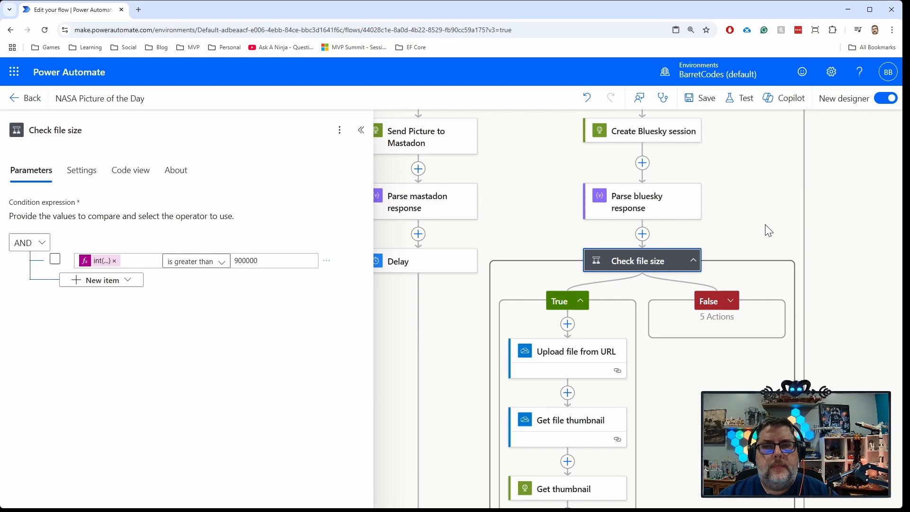
{"action": "scroll", "scroll_direction": "down", "scroll_amount": 3}
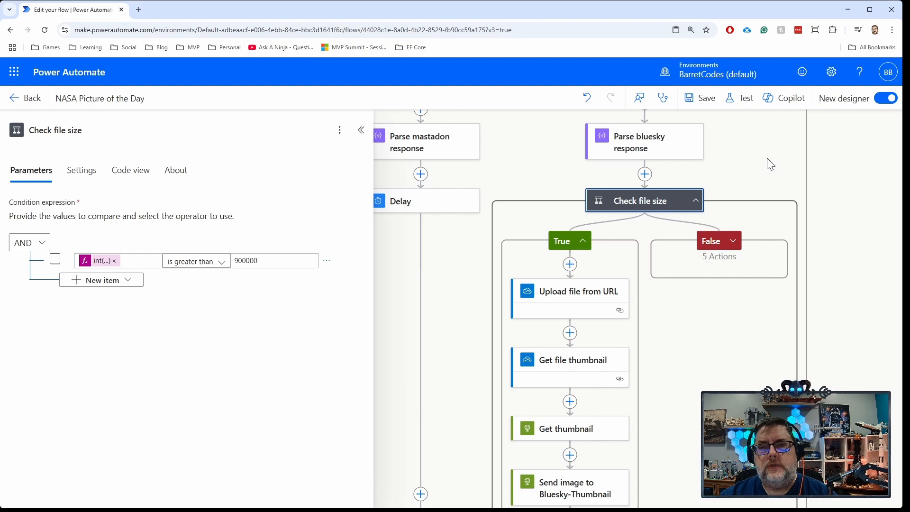
{"action": "mouse_move", "coordinate": [825, 256]}
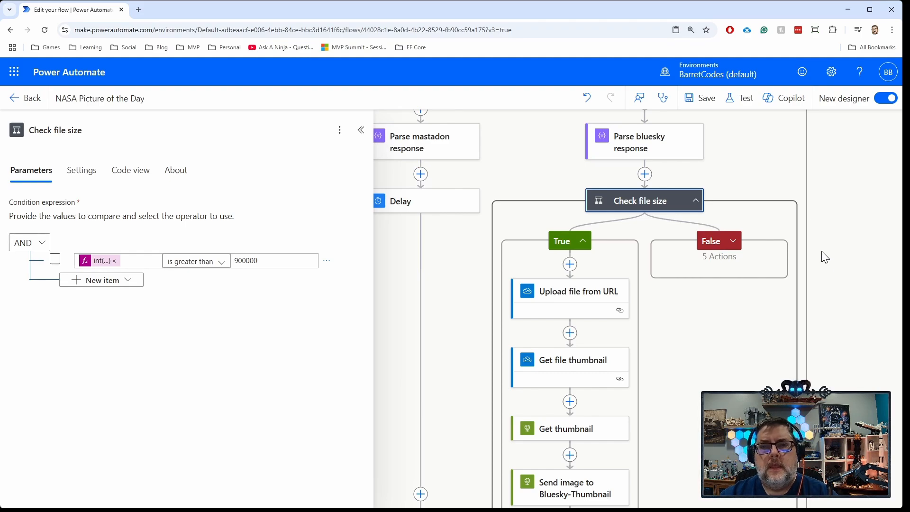
{"action": "mouse_move", "coordinate": [831, 287]}
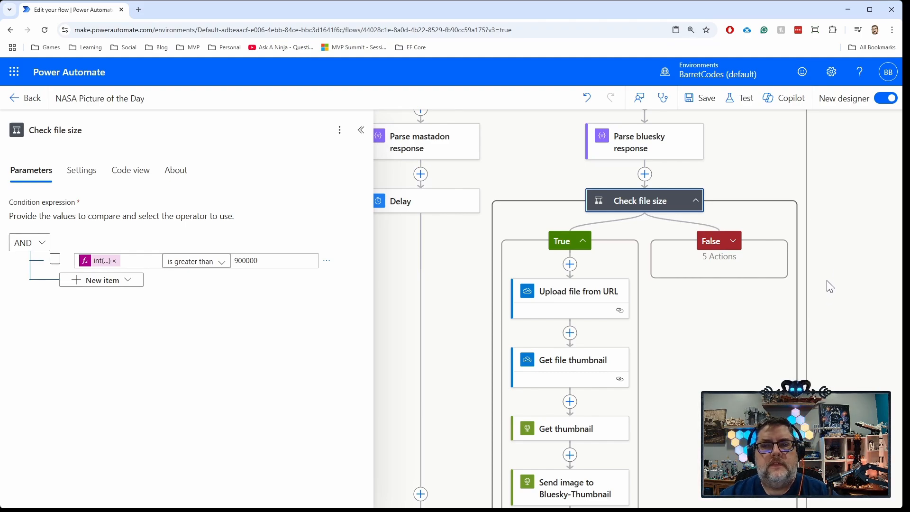
{"action": "mouse_move", "coordinate": [823, 211]}
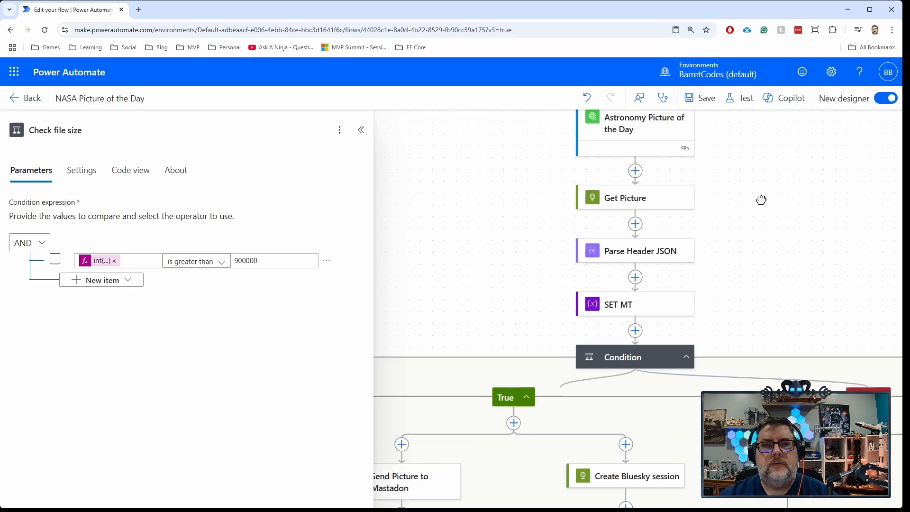
{"action": "scroll", "scroll_direction": "down", "scroll_amount": 3}
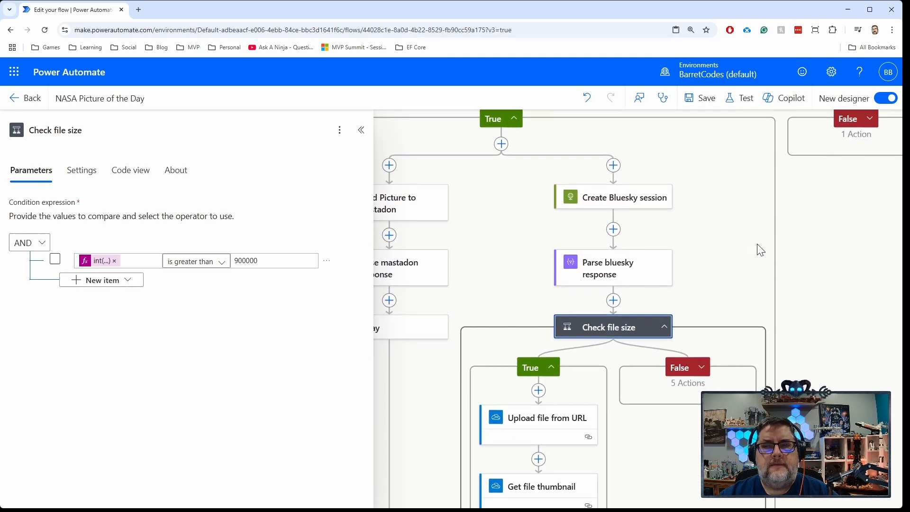
{"action": "scroll", "scroll_direction": "down", "scroll_amount": 3}
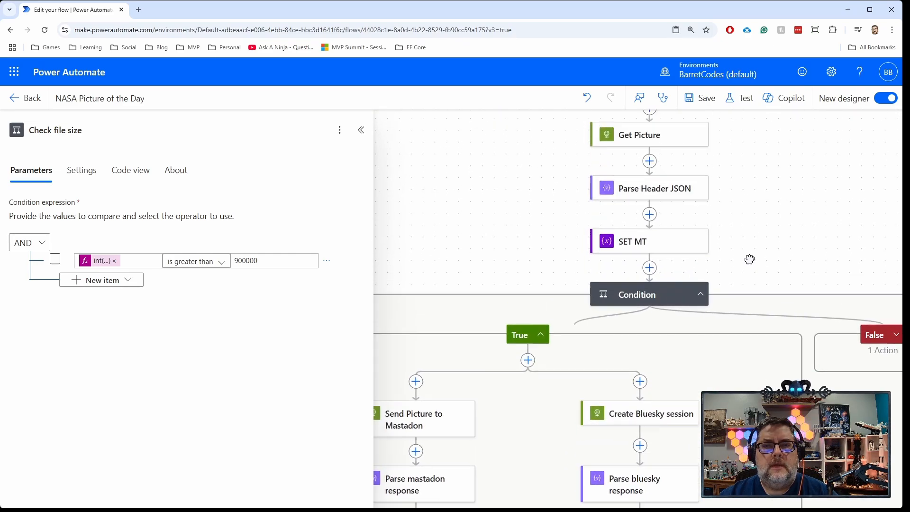
{"action": "scroll", "scroll_direction": "down", "scroll_amount": 3}
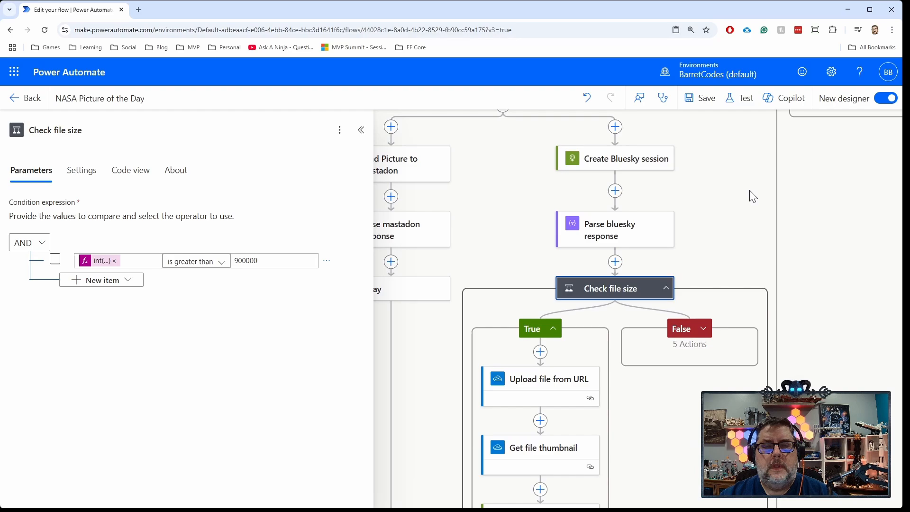
{"action": "scroll", "scroll_direction": "down", "scroll_amount": 3}
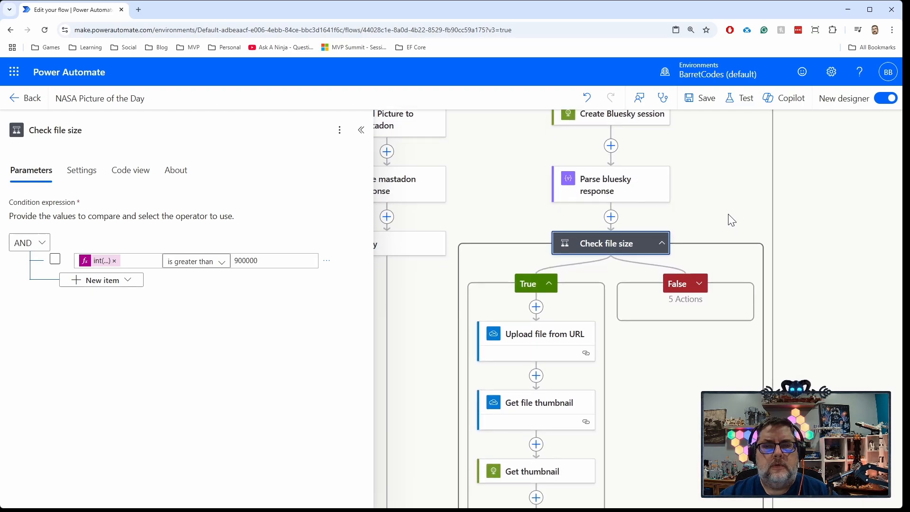
{"action": "scroll", "scroll_direction": "down", "scroll_amount": 3}
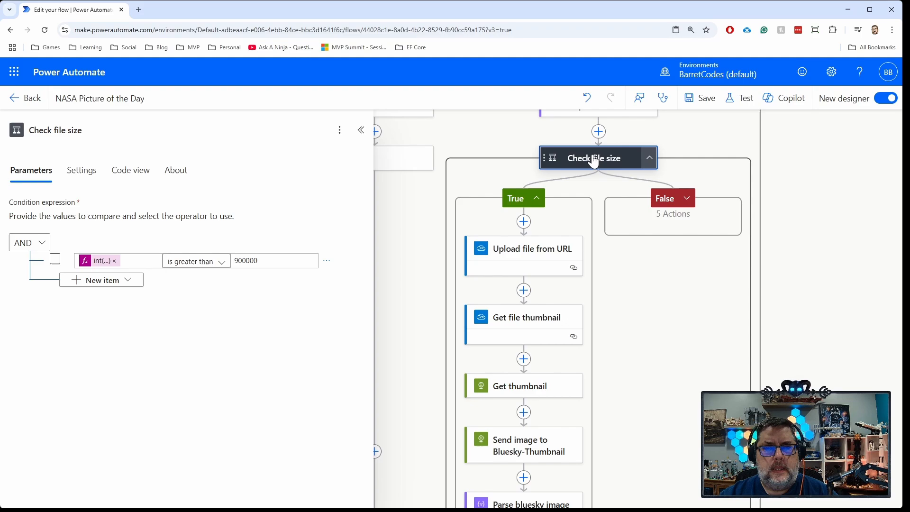
{"action": "mouse_move", "coordinate": [598, 164]}
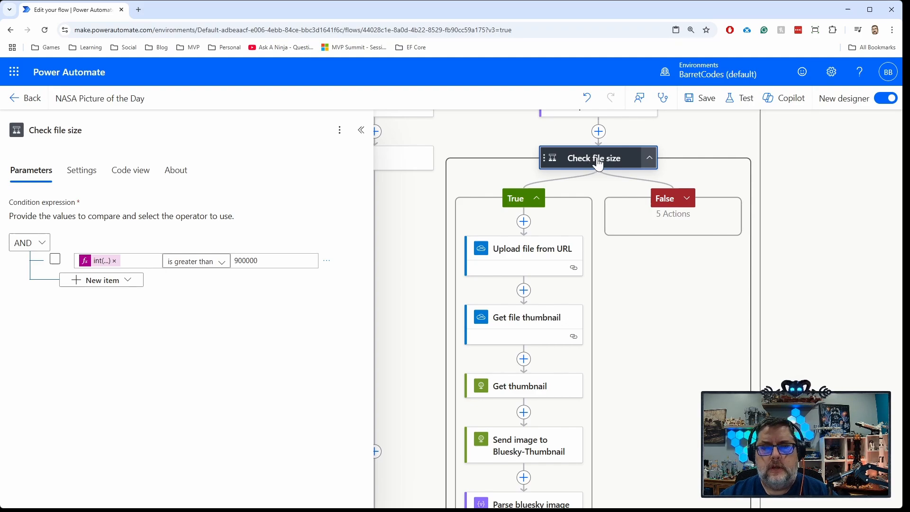
{"action": "mouse_move", "coordinate": [607, 156]}
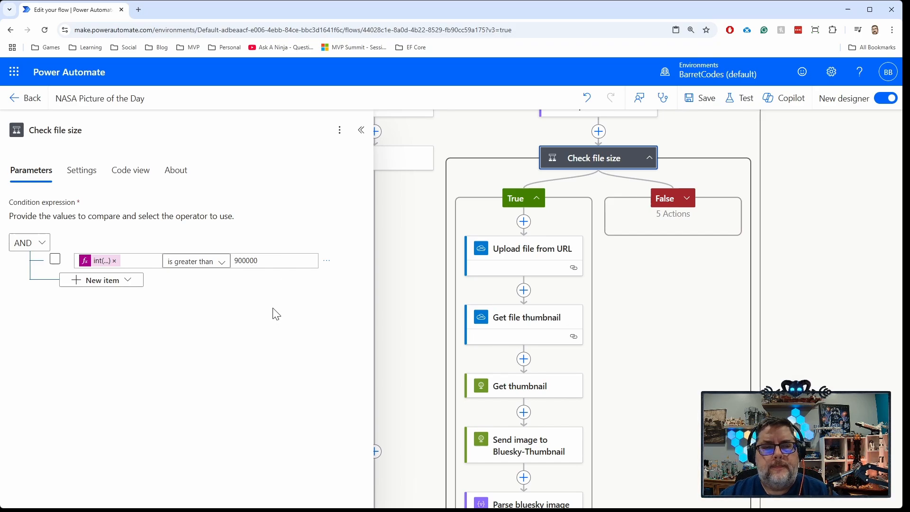
{"action": "mouse_move", "coordinate": [246, 275]}
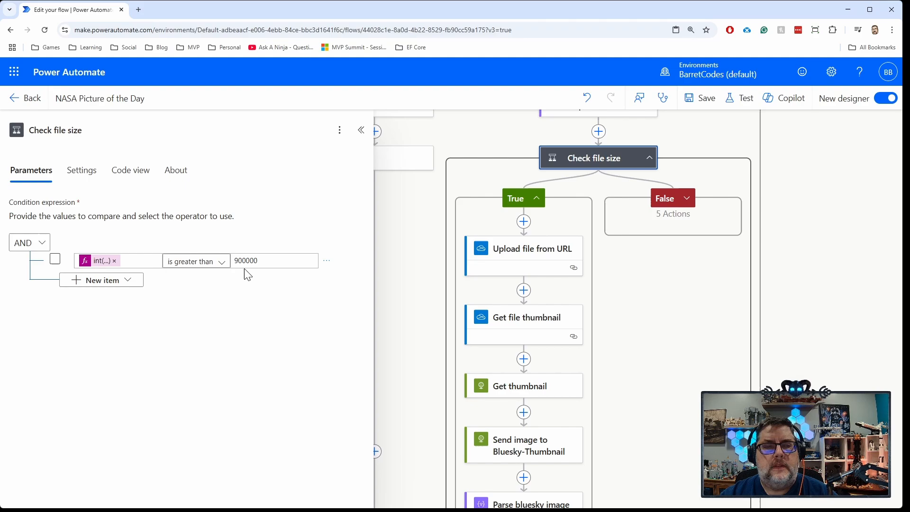
{"action": "mouse_move", "coordinate": [254, 307]}
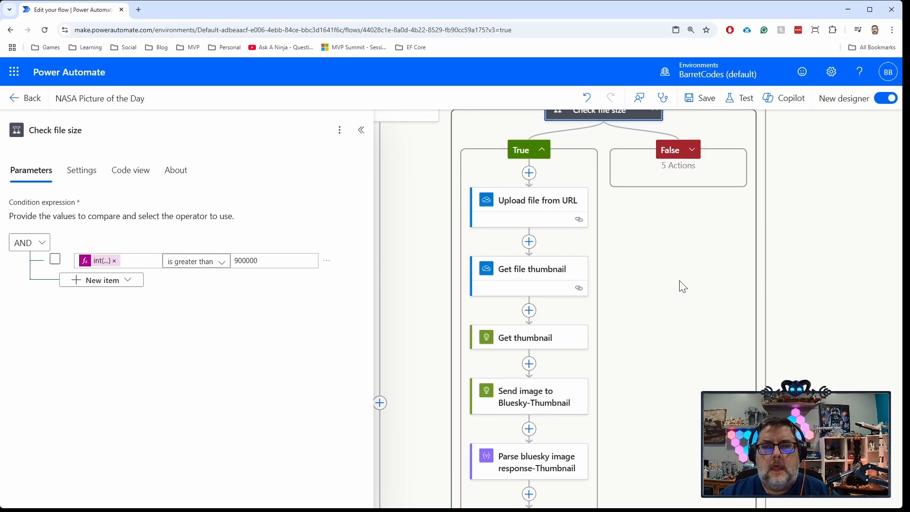
{"action": "scroll", "scroll_direction": "down", "scroll_amount": 3}
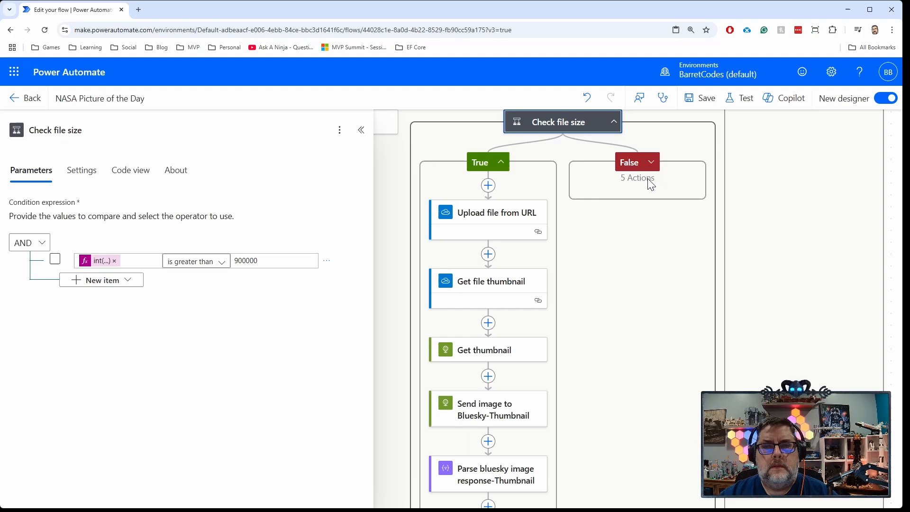
{"action": "left_click", "coordinate": [638, 178]}
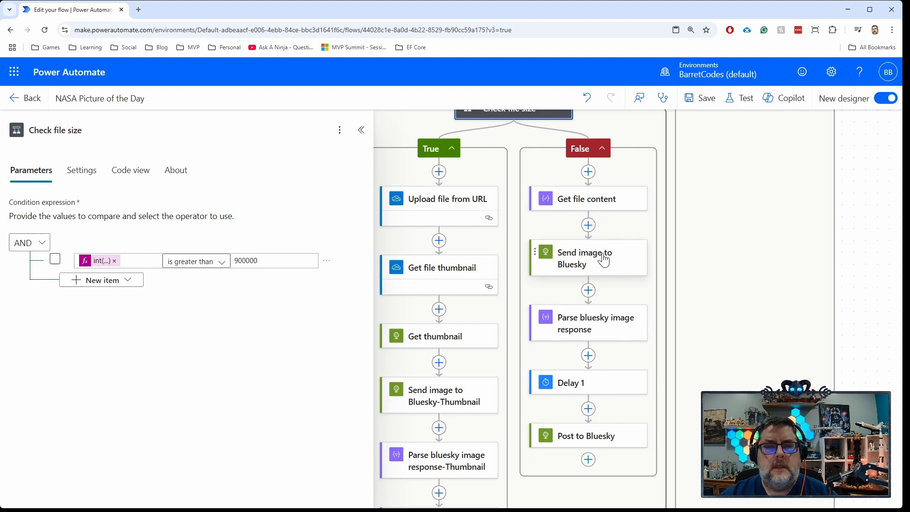
{"action": "mouse_move", "coordinate": [680, 371]}
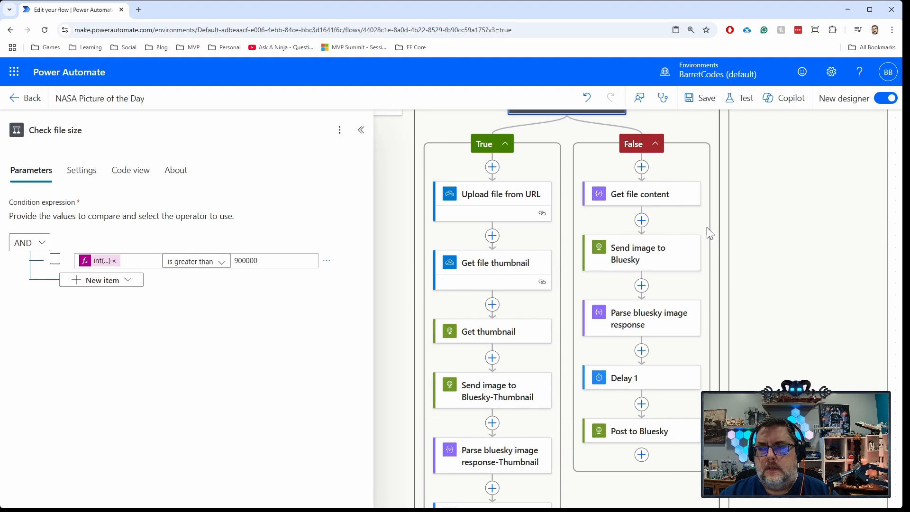
{"action": "mouse_move", "coordinate": [571, 228]}
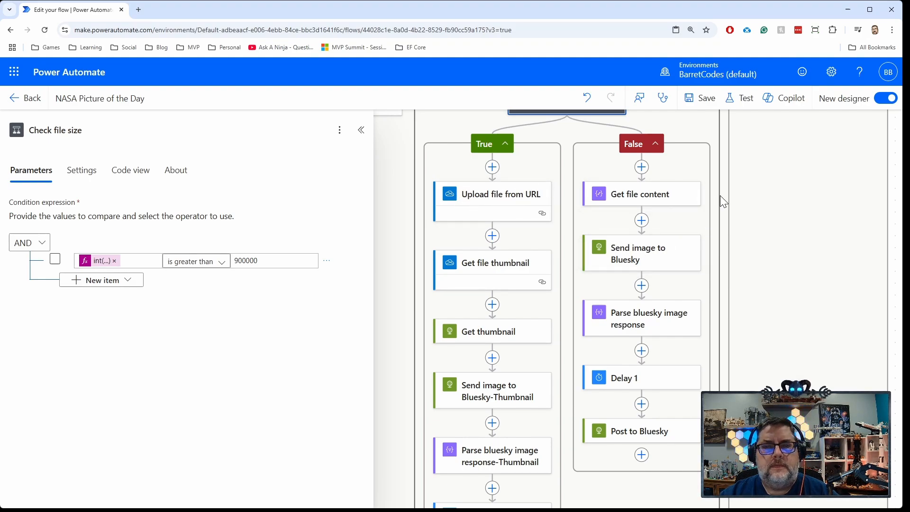
Review Upload file from URL's NASA source and nasa.jpg path, then Get file thumbnail's settings
{"action": "left_click", "coordinate": [500, 194]}
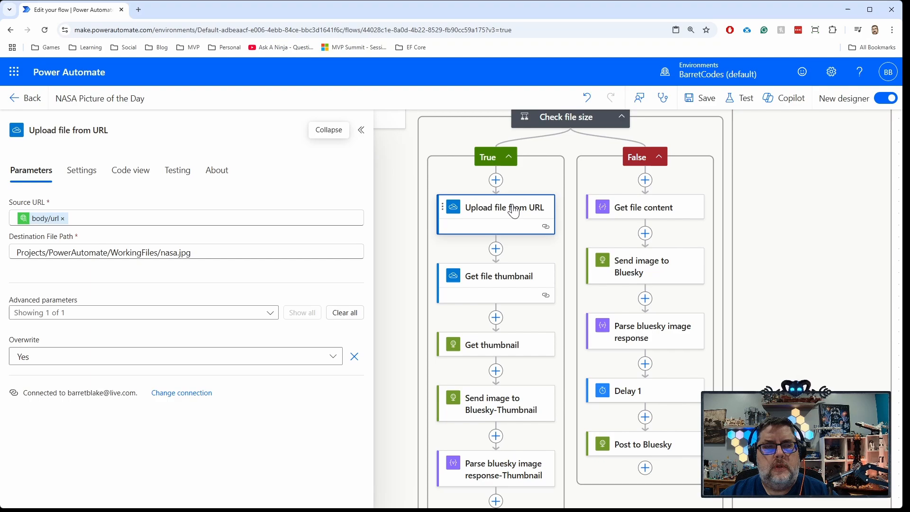
{"action": "mouse_move", "coordinate": [151, 236]}
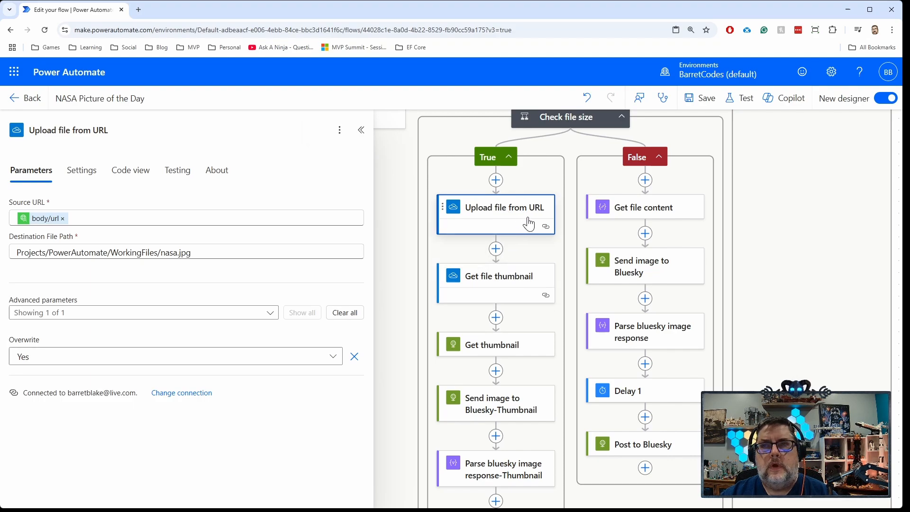
{"action": "mouse_move", "coordinate": [513, 215]}
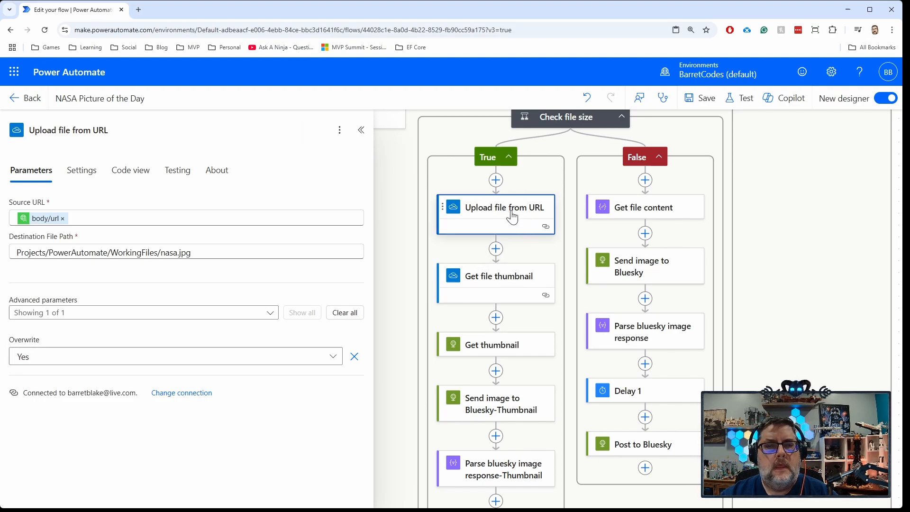
{"action": "mouse_move", "coordinate": [527, 213]}
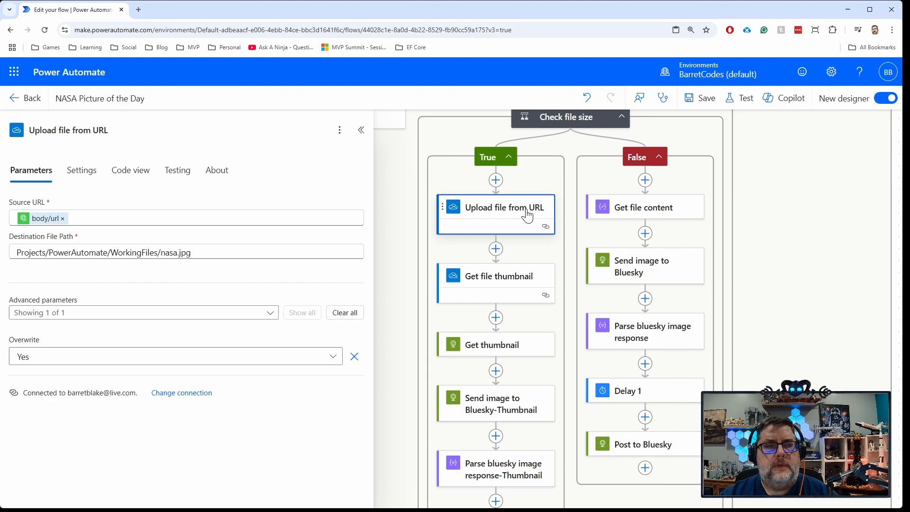
{"action": "mouse_move", "coordinate": [302, 188]}
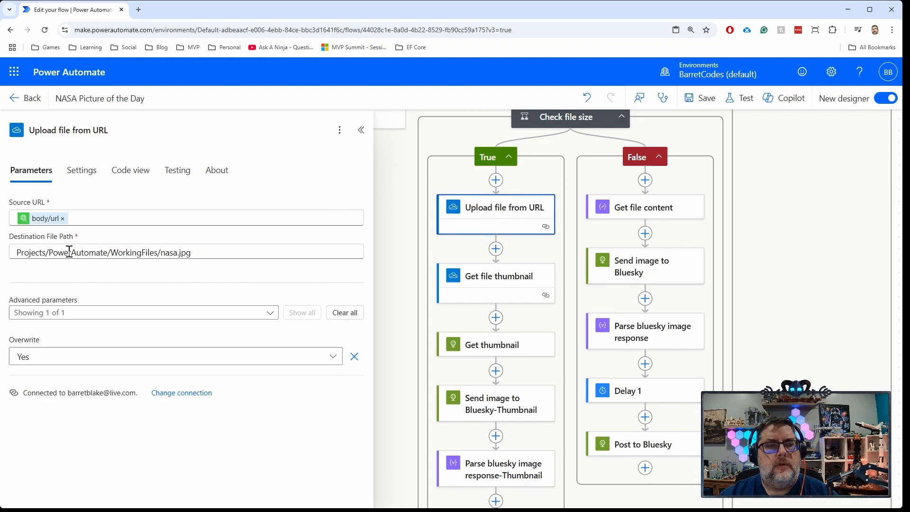
{"action": "mouse_move", "coordinate": [94, 232]}
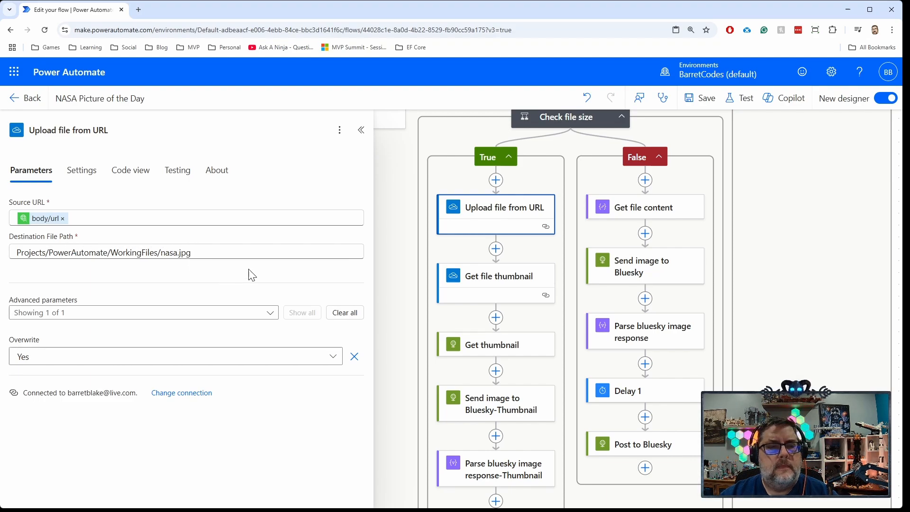
{"action": "mouse_move", "coordinate": [242, 272]}
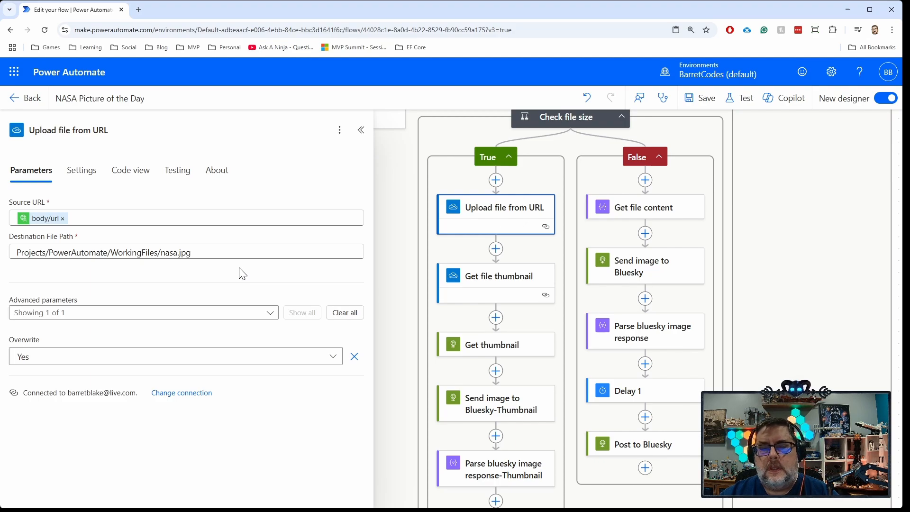
{"action": "mouse_move", "coordinate": [275, 274]}
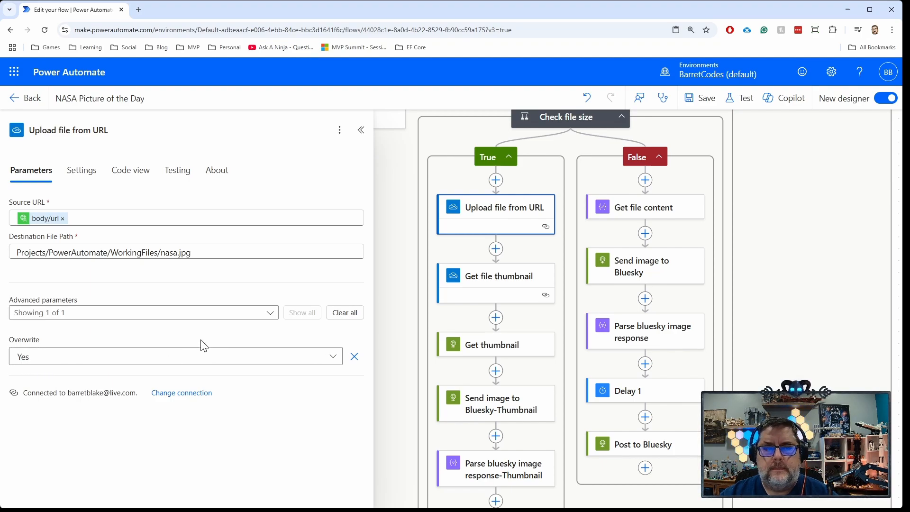
{"action": "mouse_move", "coordinate": [314, 297]}
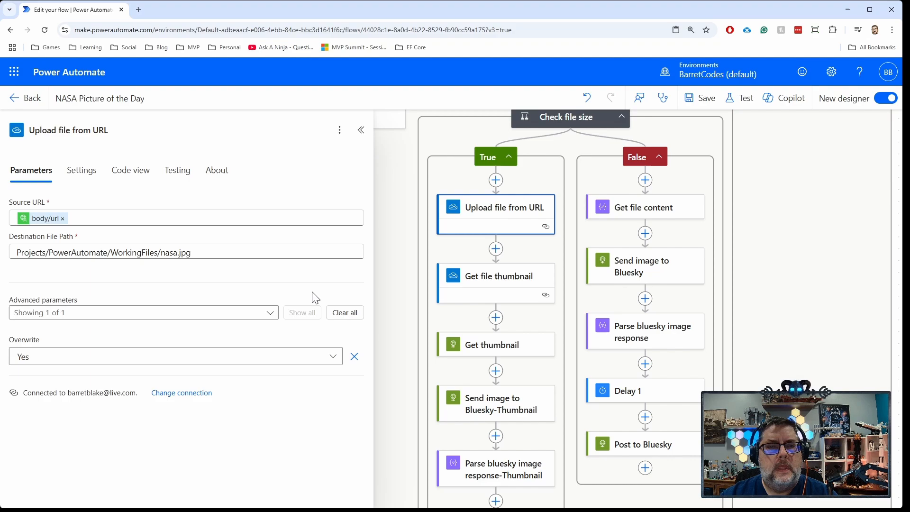
{"action": "mouse_move", "coordinate": [528, 244]}
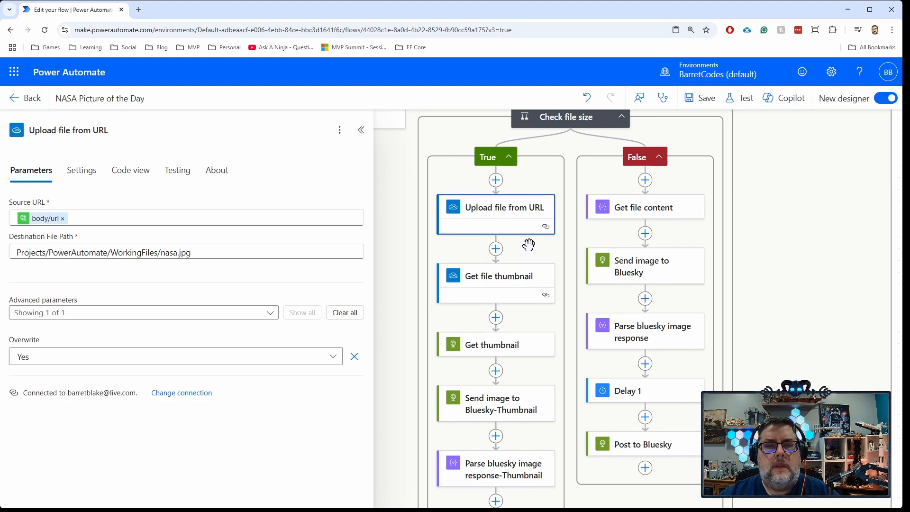
{"action": "left_click", "coordinate": [499, 280]}
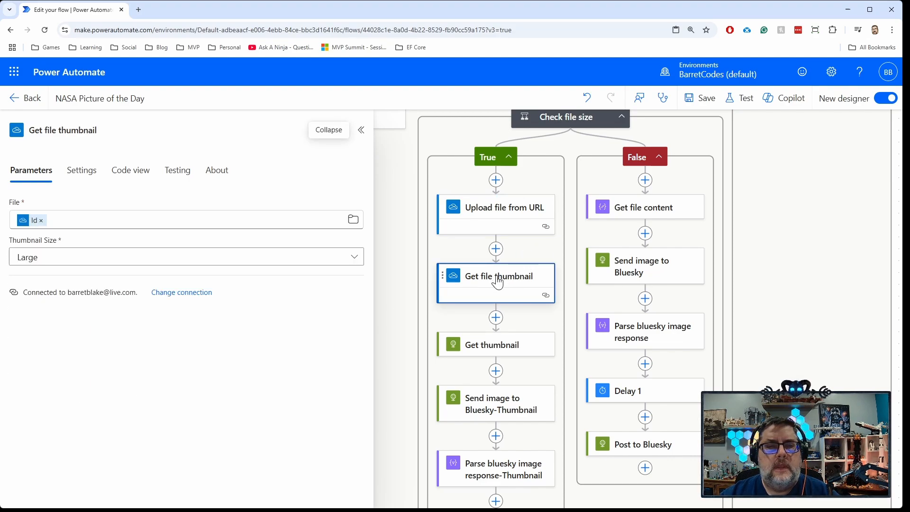
{"action": "mouse_move", "coordinate": [507, 286]}
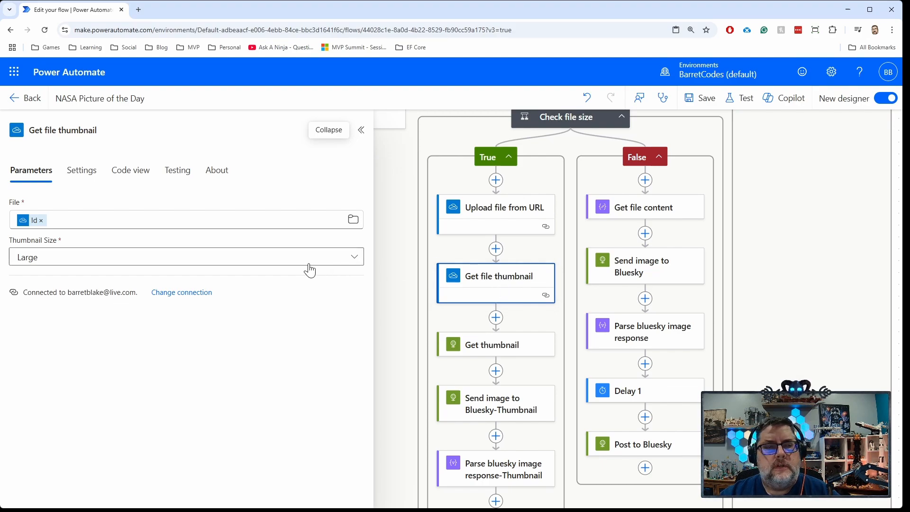
{"action": "mouse_move", "coordinate": [135, 200]}
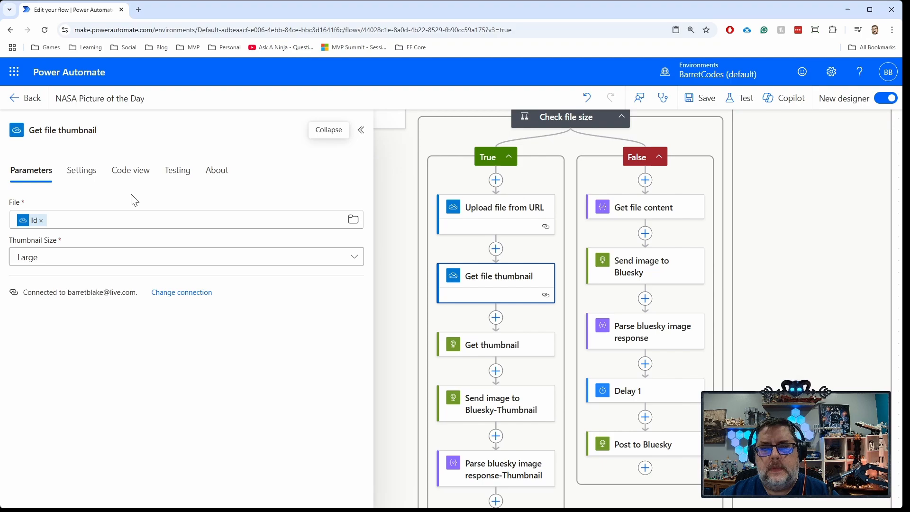
{"action": "mouse_move", "coordinate": [80, 249]}
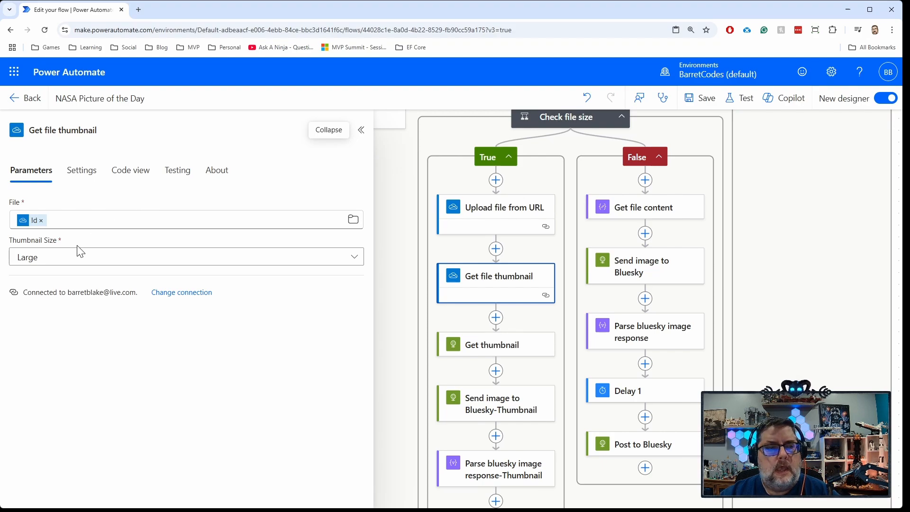
Review the Large, Medium and Small thumbnail size options, keeping Large selected
{"action": "left_click", "coordinate": [181, 257]}
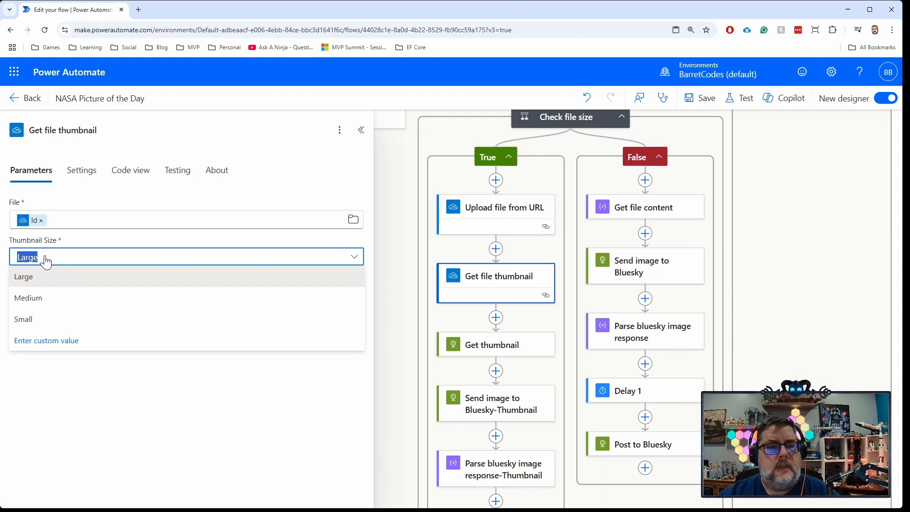
{"action": "mouse_move", "coordinate": [49, 257]}
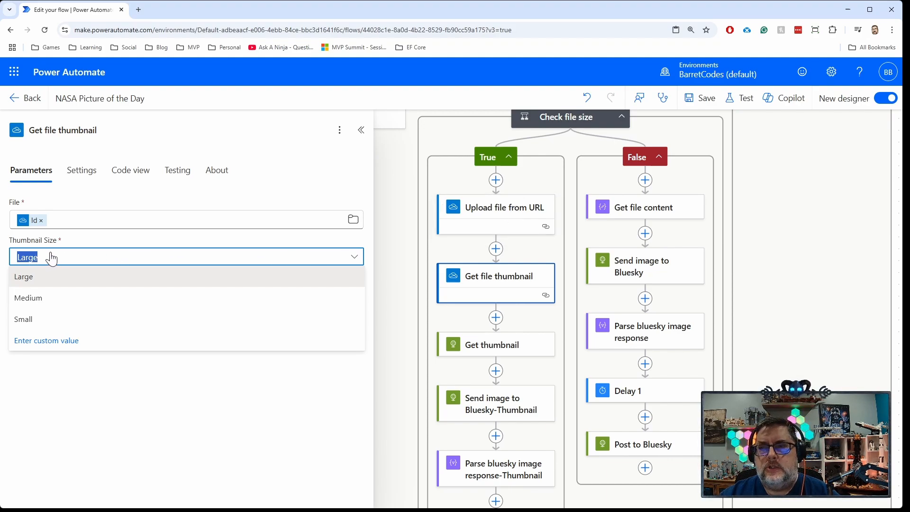
{"action": "mouse_move", "coordinate": [66, 257]}
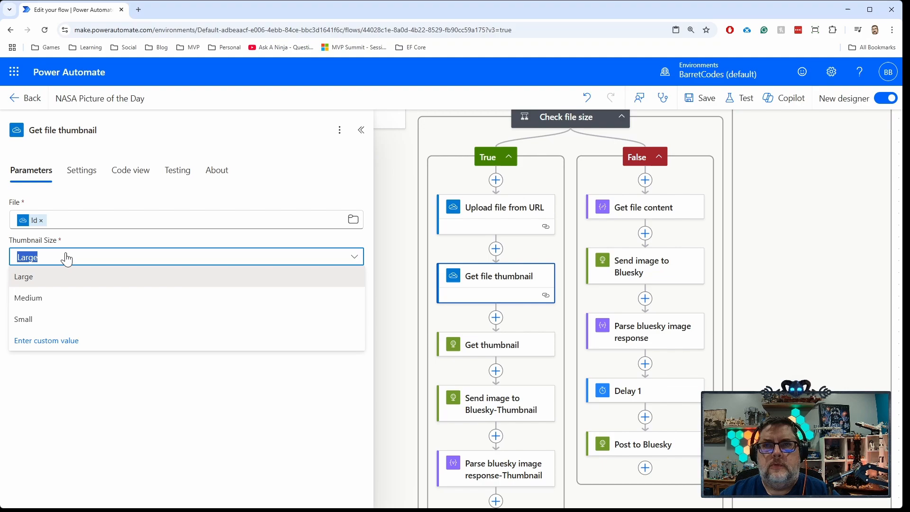
{"action": "mouse_move", "coordinate": [71, 261]}
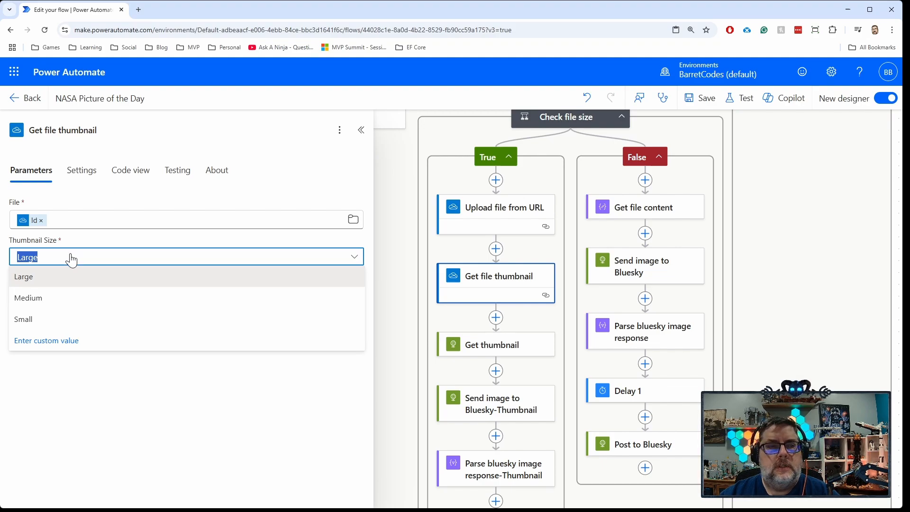
{"action": "mouse_move", "coordinate": [198, 416]}
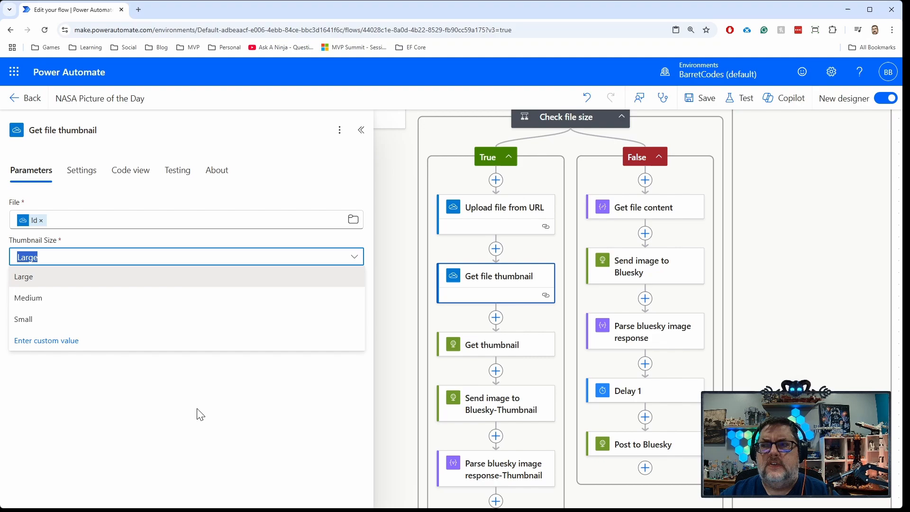
{"action": "mouse_move", "coordinate": [201, 400]}
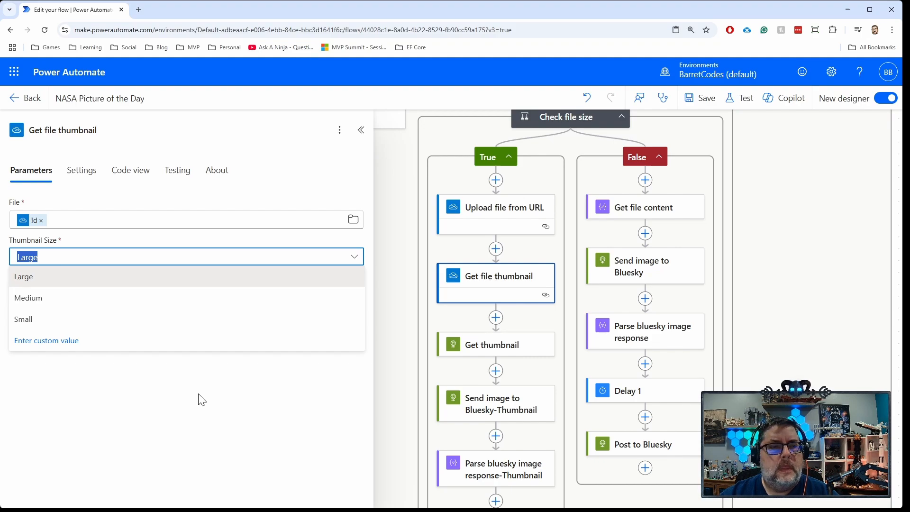
{"action": "mouse_move", "coordinate": [27, 287]}
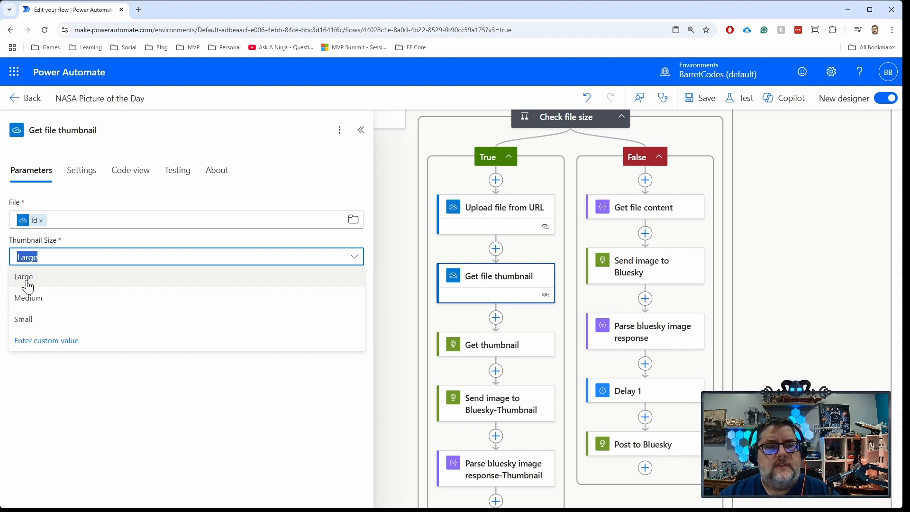
{"action": "mouse_move", "coordinate": [37, 284]}
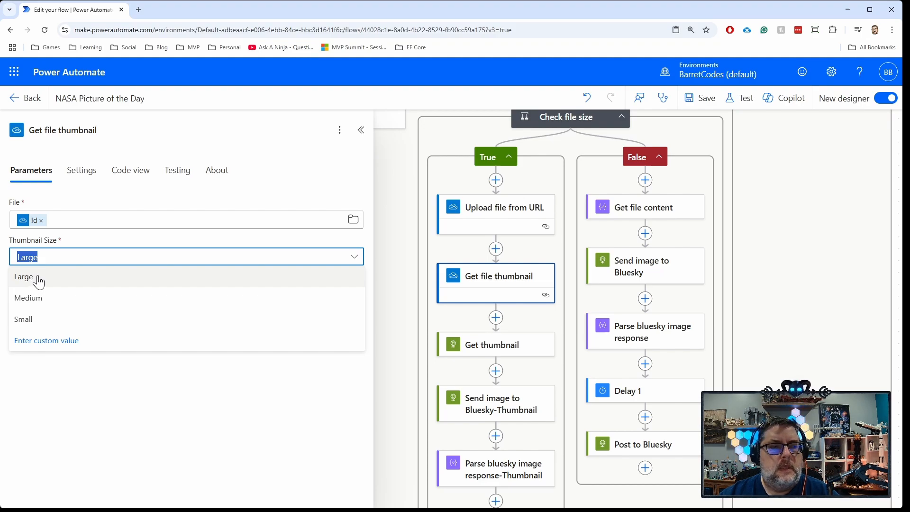
{"action": "mouse_move", "coordinate": [44, 305]}
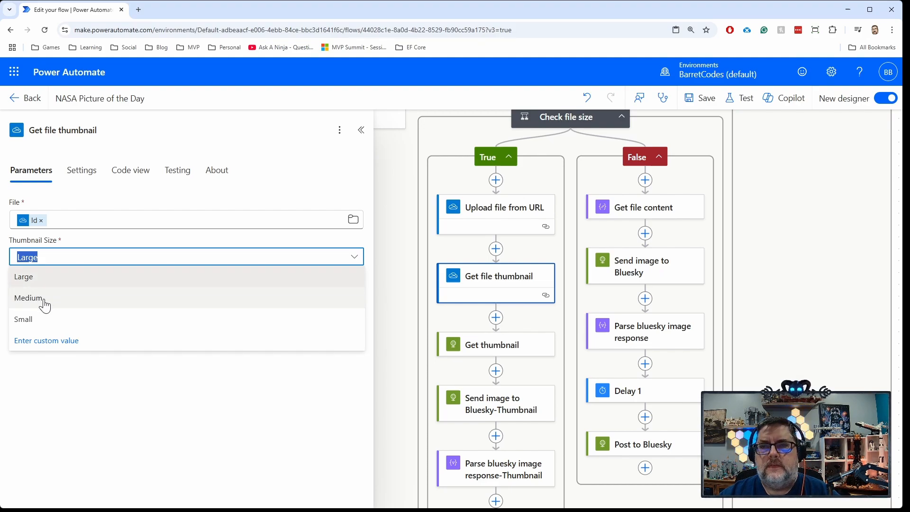
{"action": "mouse_move", "coordinate": [36, 325]}
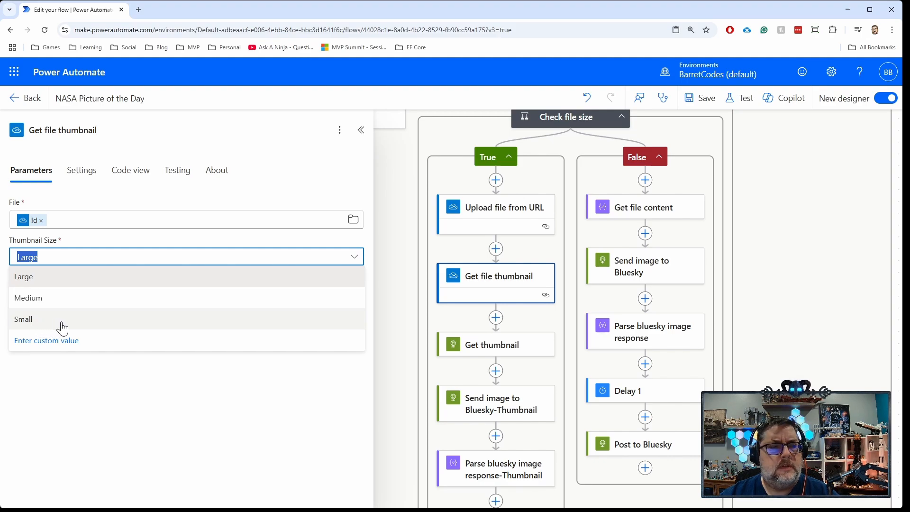
{"action": "mouse_move", "coordinate": [30, 327]}
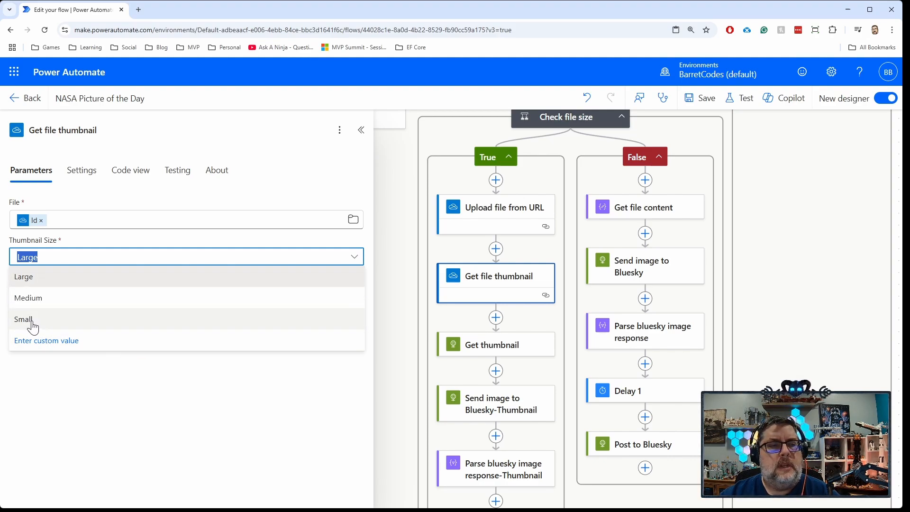
{"action": "mouse_move", "coordinate": [38, 278]}
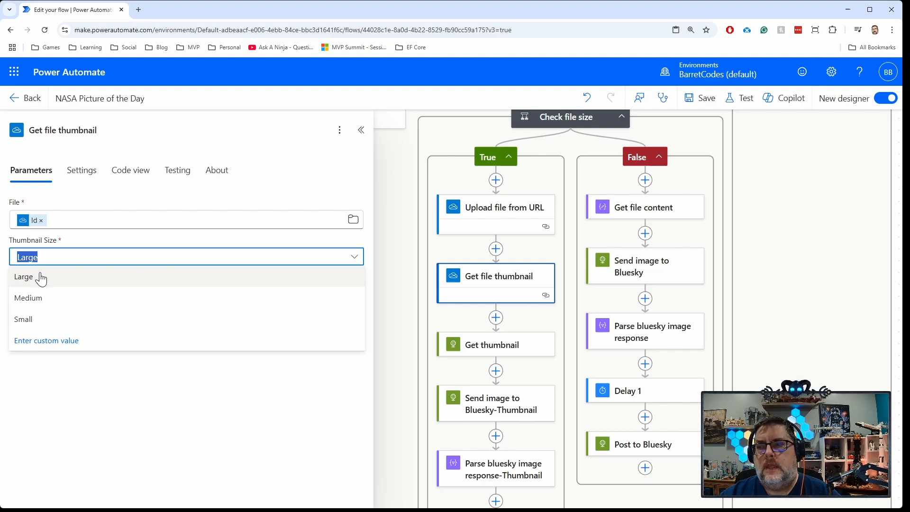
{"action": "mouse_move", "coordinate": [44, 279]}
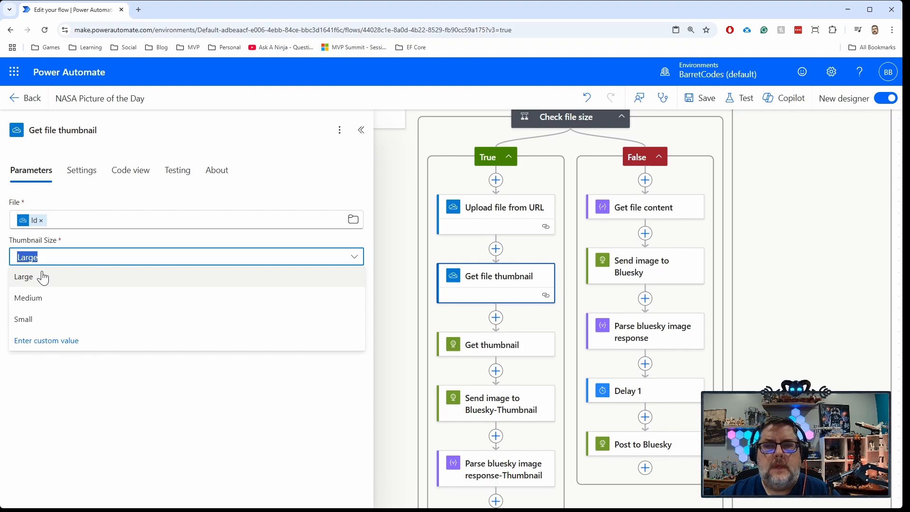
{"action": "mouse_move", "coordinate": [49, 277]}
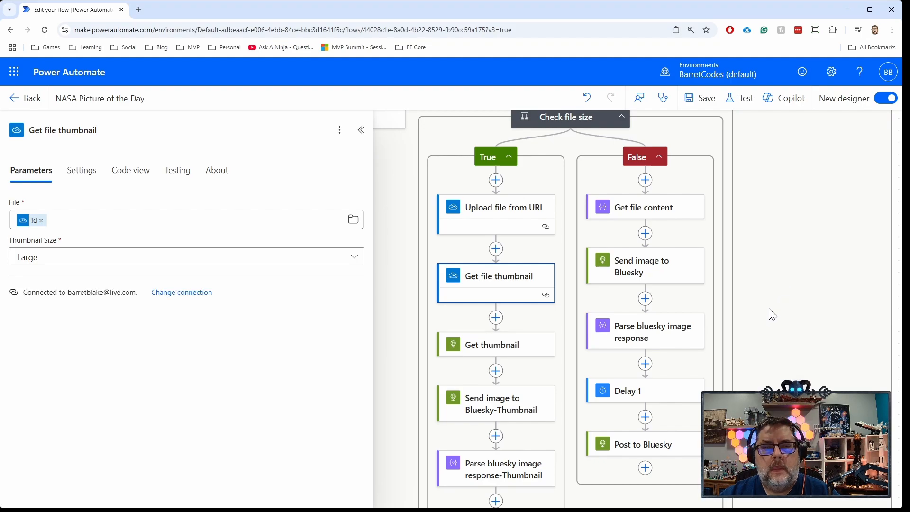
{"action": "scroll", "scroll_direction": "down", "scroll_amount": 3}
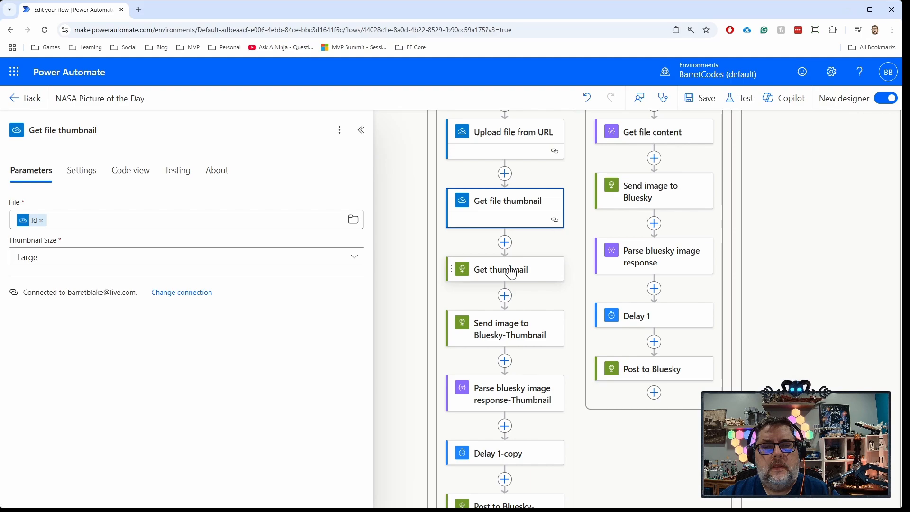
View Get thumbnail's GET request to the thumbnail Url, with no headers, queries or body
{"action": "left_click", "coordinate": [504, 269]}
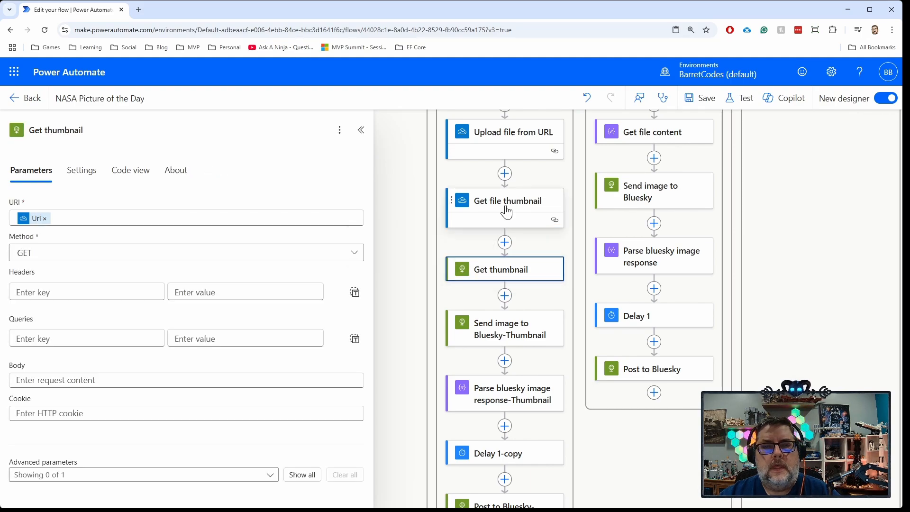
{"action": "left_click", "coordinate": [508, 200]}
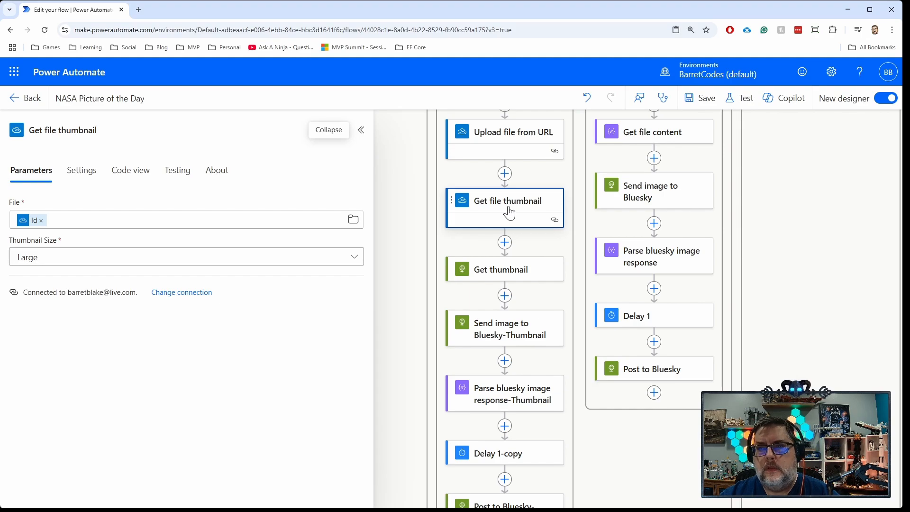
{"action": "mouse_move", "coordinate": [504, 213]}
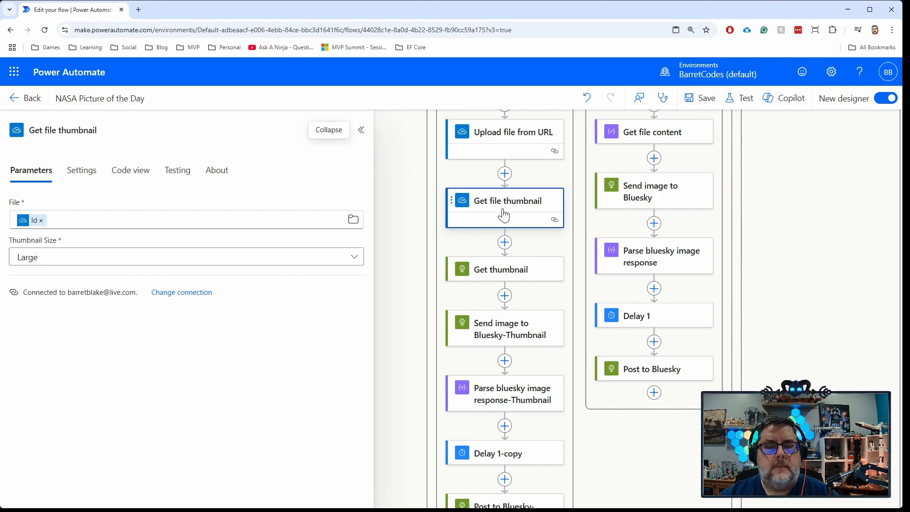
{"action": "left_click", "coordinate": [504, 269]}
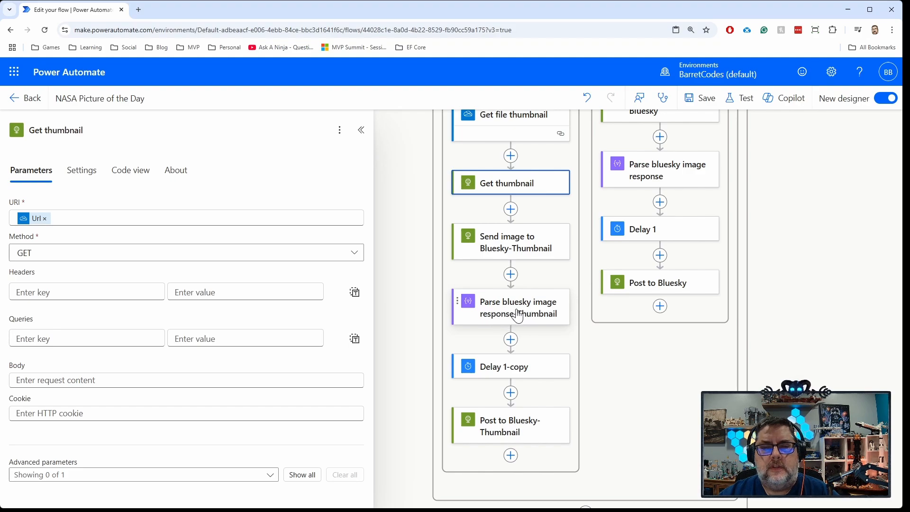
{"action": "mouse_move", "coordinate": [504, 310]}
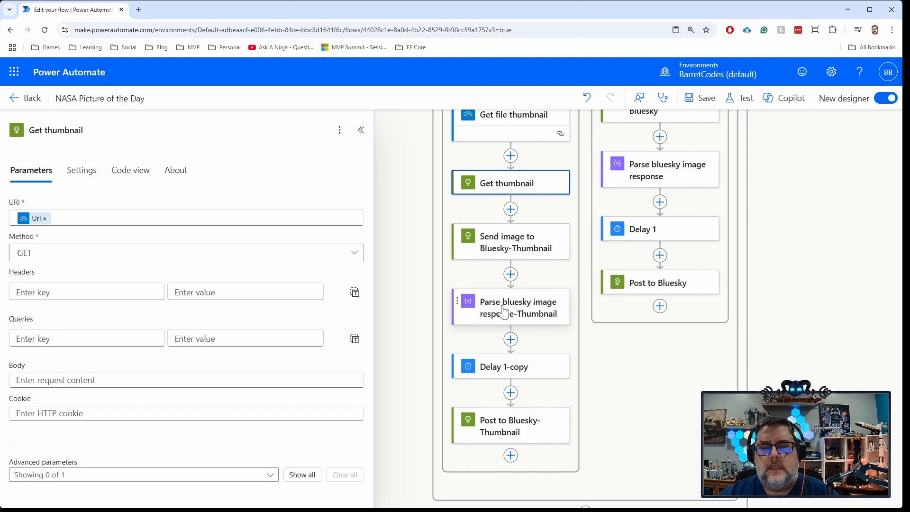
{"action": "mouse_move", "coordinate": [620, 396]}
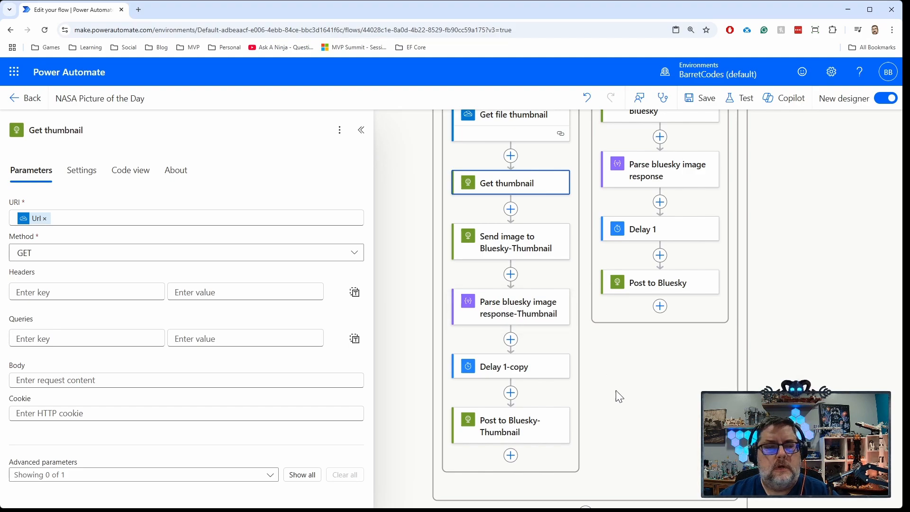
Read Post to Bluesky-Thumbnail's createRecord JSON body with title, alt text and image blob
{"action": "left_click", "coordinate": [510, 425]}
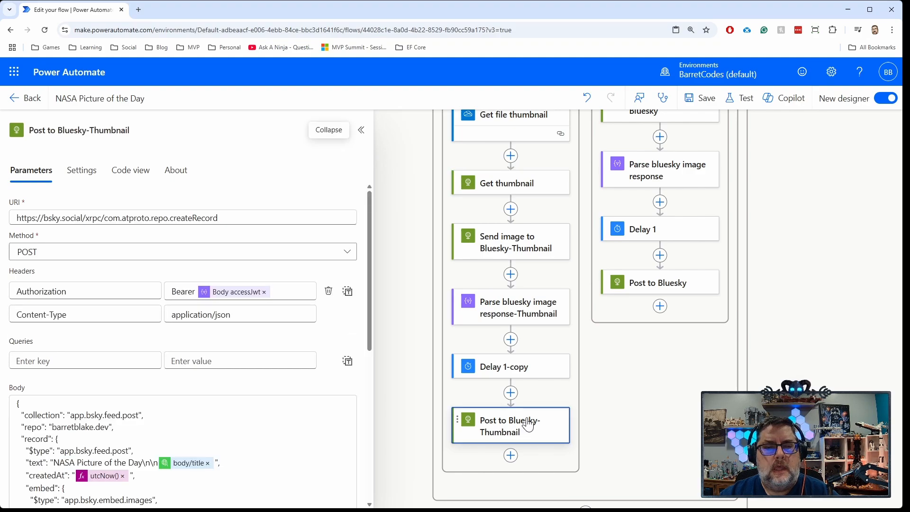
{"action": "scroll", "scroll_direction": "down", "scroll_amount": 3}
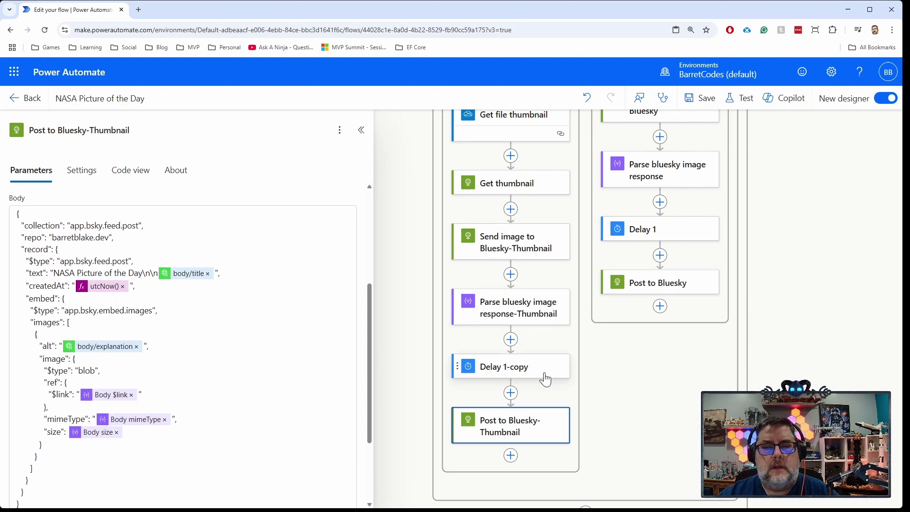
{"action": "mouse_move", "coordinate": [312, 396]}
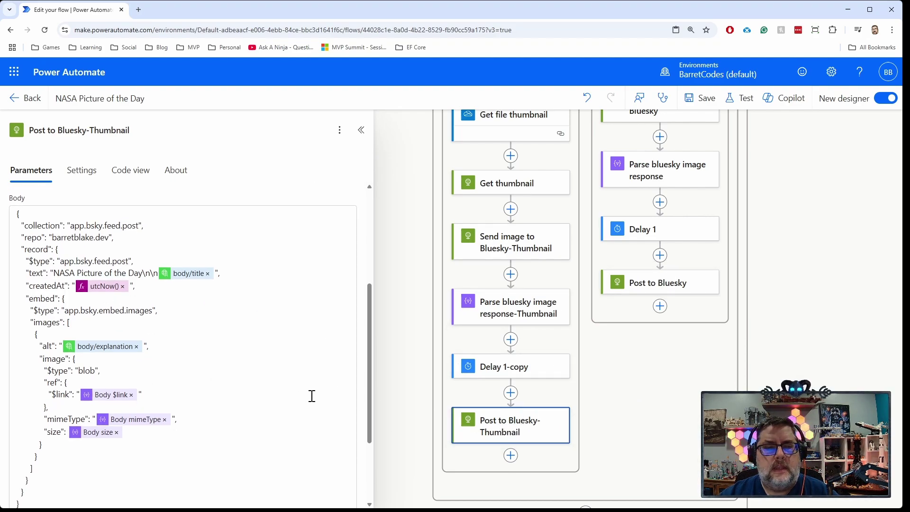
{"action": "mouse_move", "coordinate": [636, 260]}
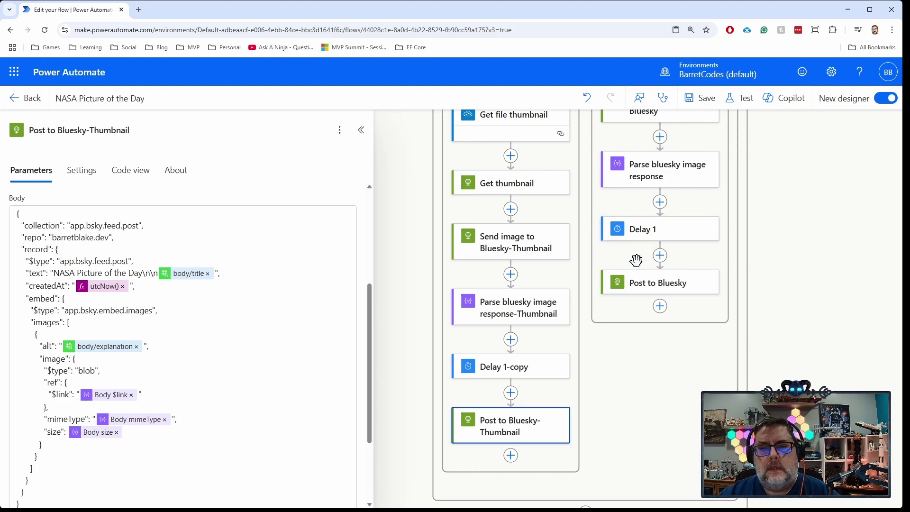
{"action": "mouse_move", "coordinate": [641, 234]}
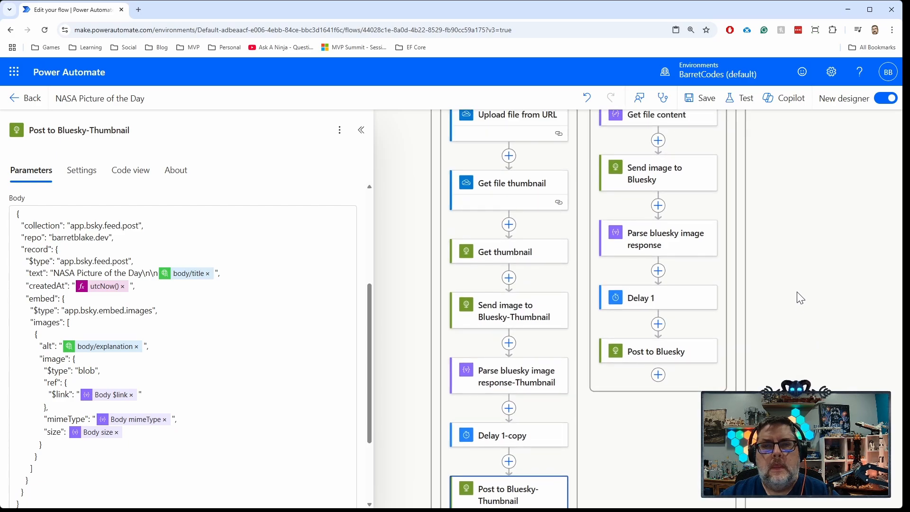
{"action": "mouse_move", "coordinate": [16, 100]}
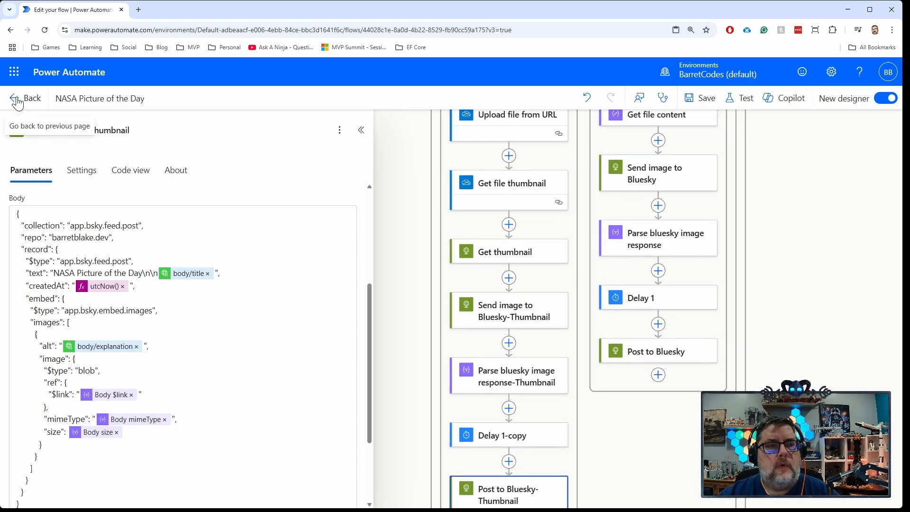
Open the Mar 13, 02:40 PM successful test run from the flow's run history
{"action": "left_click", "coordinate": [17, 98]}
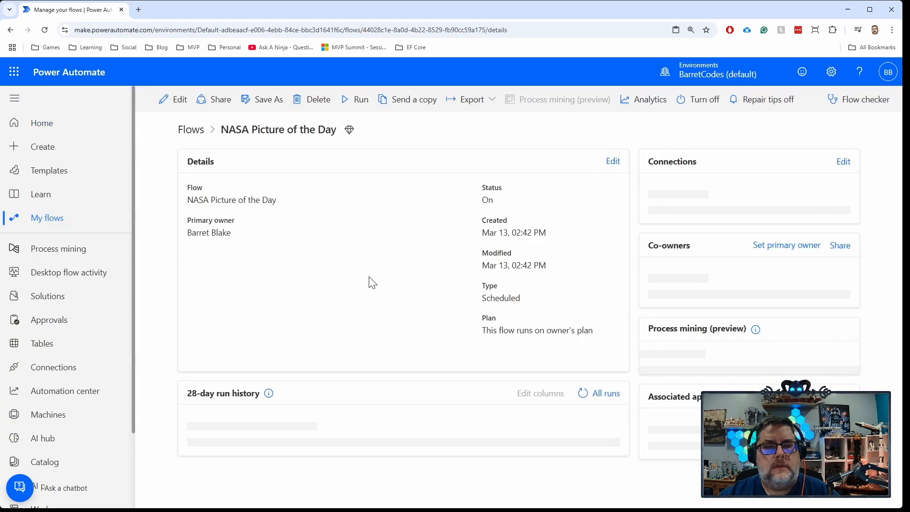
{"action": "mouse_move", "coordinate": [378, 300]}
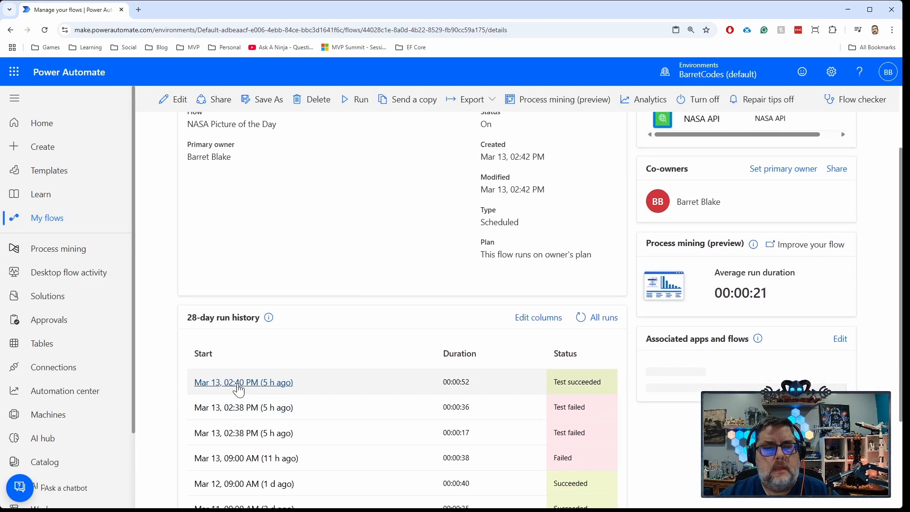
{"action": "left_click", "coordinate": [244, 382]}
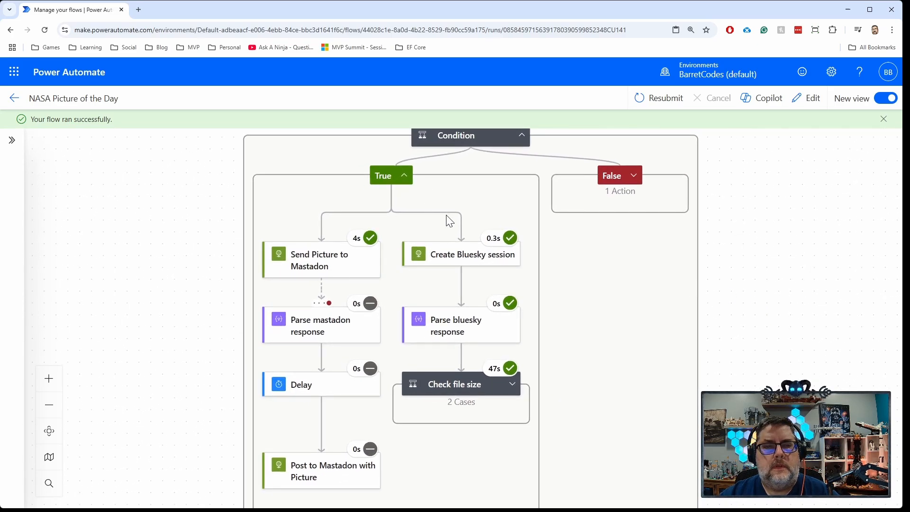
{"action": "mouse_move", "coordinate": [513, 386]}
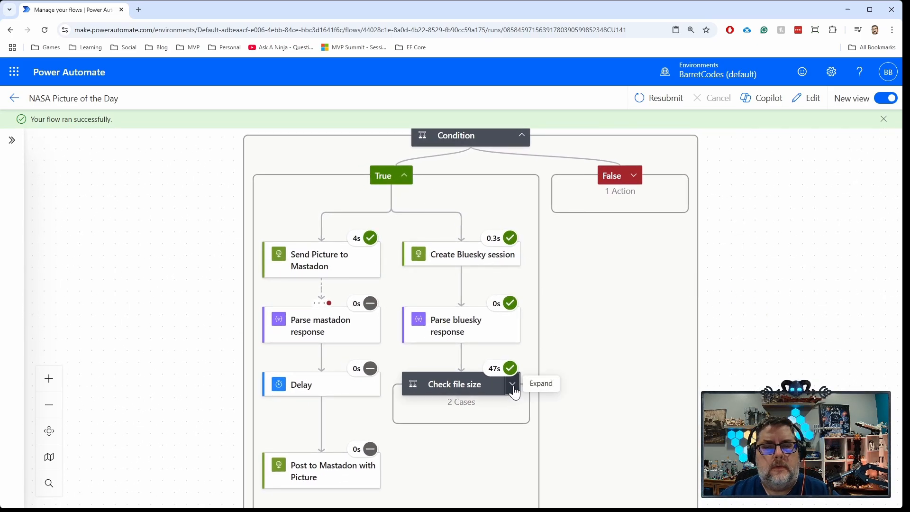
Expand Check file size in the run: True thumbnail branch succeeded, False skipped
{"action": "left_click", "coordinate": [514, 384]}
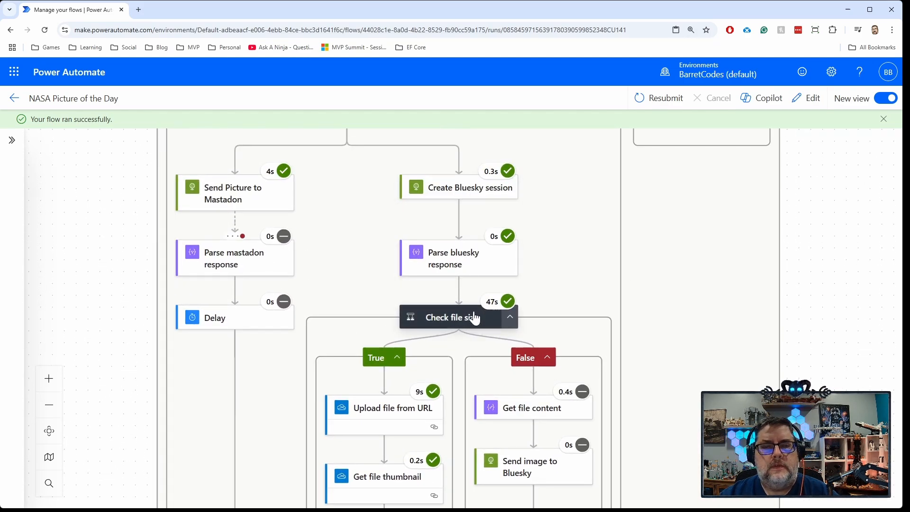
{"action": "scroll", "scroll_direction": "down", "scroll_amount": 3}
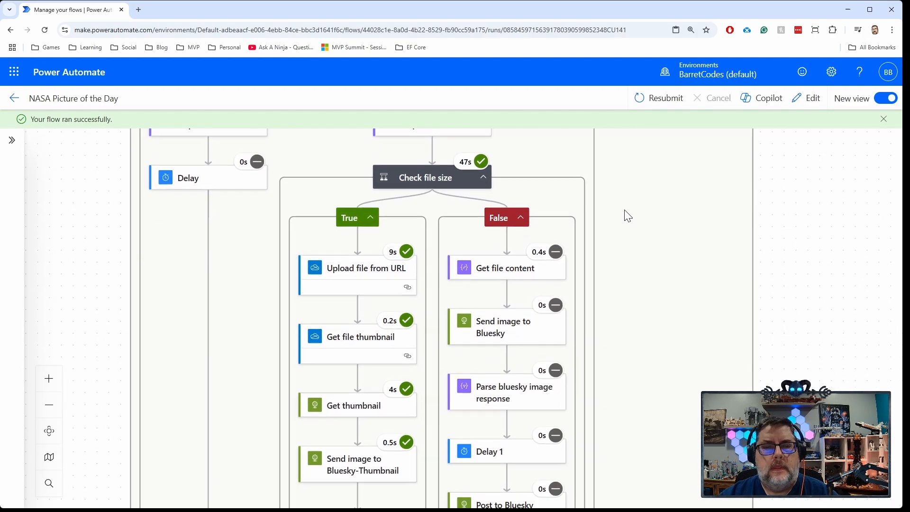
{"action": "scroll", "scroll_direction": "down", "scroll_amount": 3}
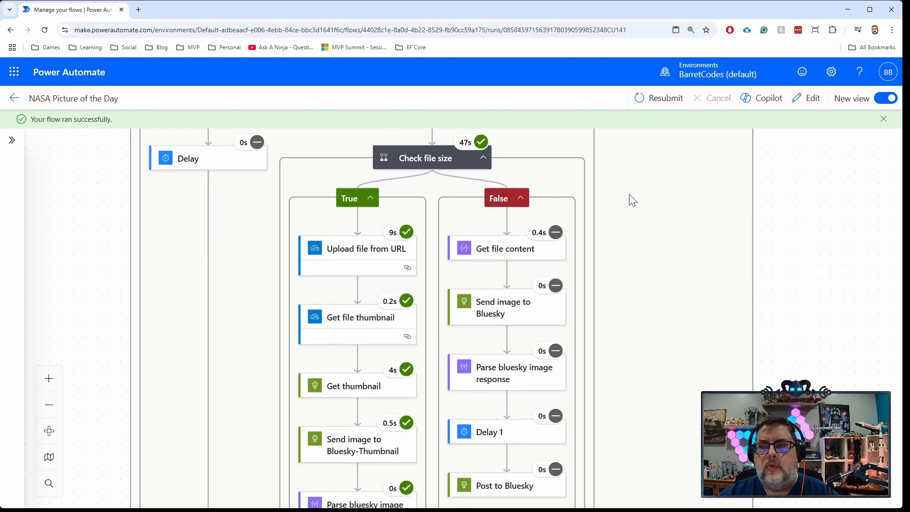
{"action": "scroll", "scroll_direction": "down", "scroll_amount": 3}
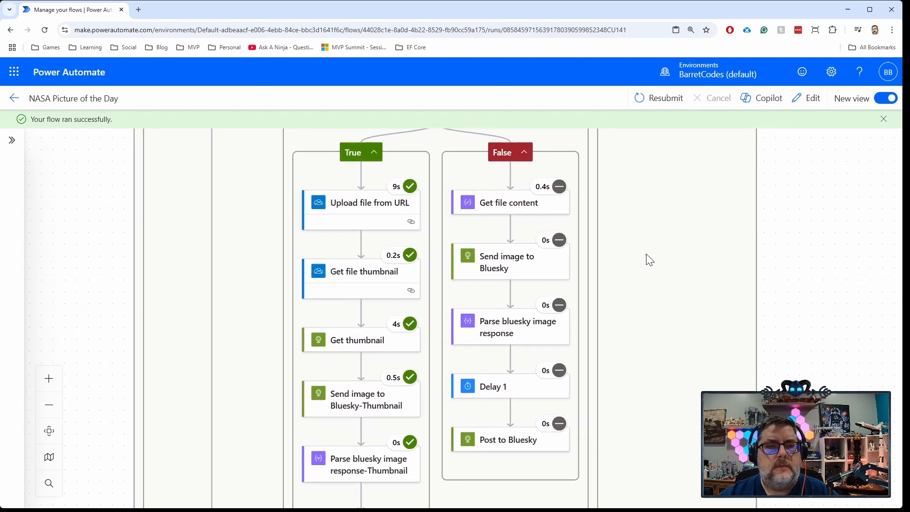
{"action": "mouse_move", "coordinate": [515, 243]}
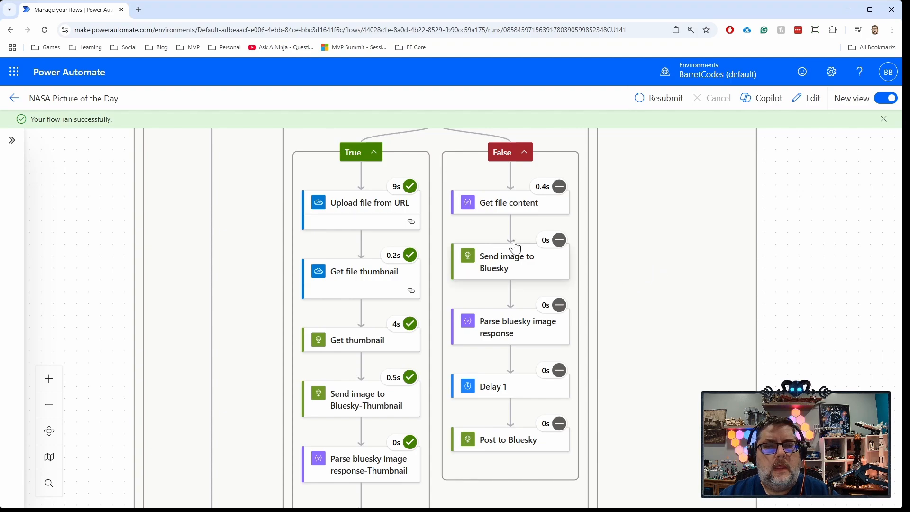
{"action": "mouse_move", "coordinate": [368, 207]}
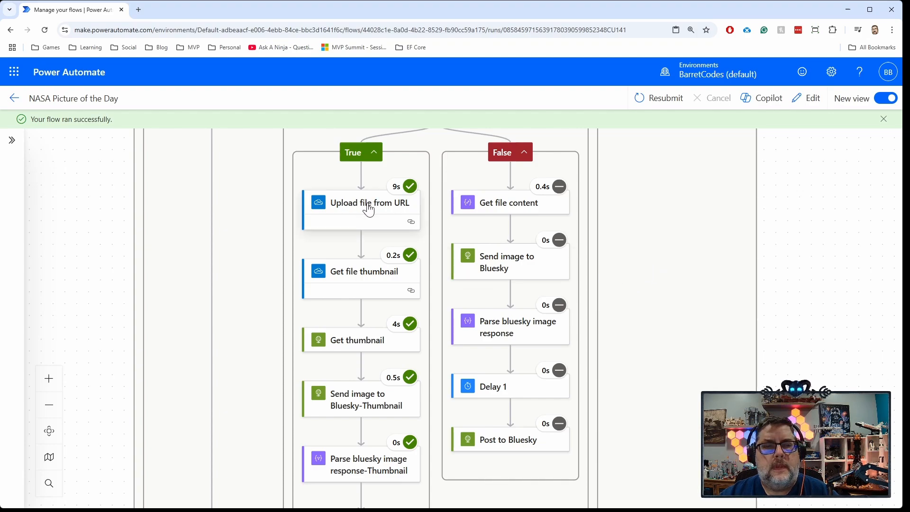
Read Upload file from URL's run inputs and outputs: nasa.jpg destination, status 200, file Id
{"action": "left_click", "coordinate": [369, 203]}
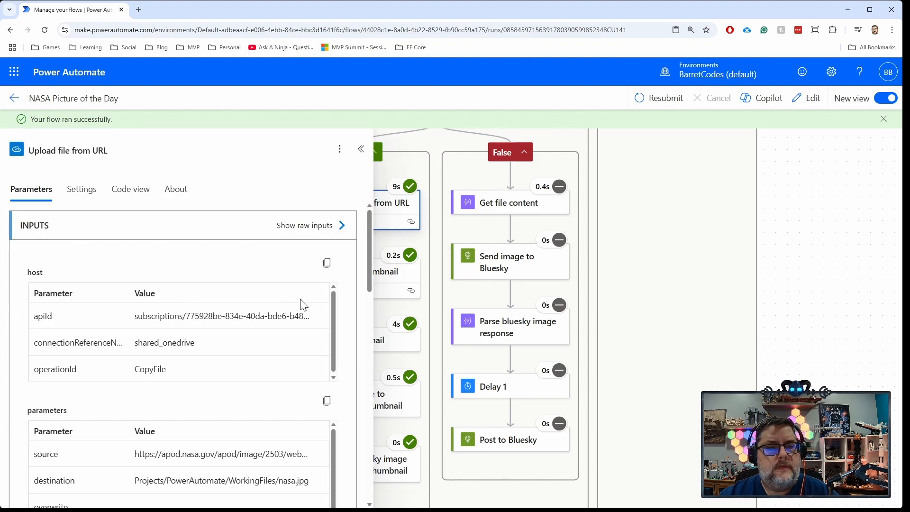
{"action": "scroll", "scroll_direction": "down", "scroll_amount": 3}
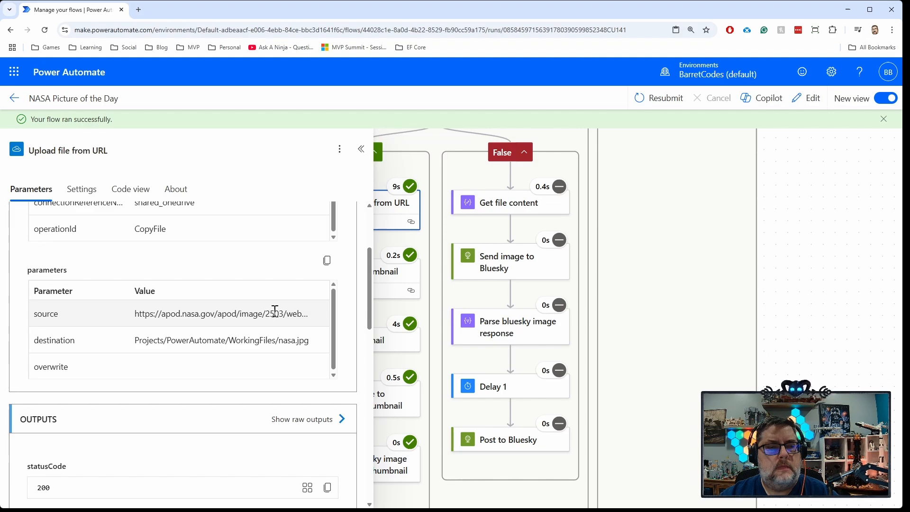
{"action": "mouse_move", "coordinate": [163, 341]}
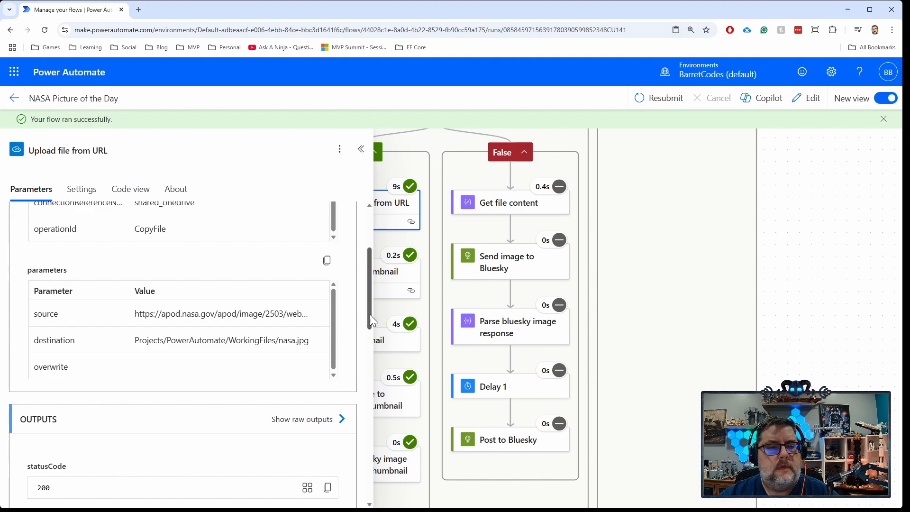
{"action": "scroll", "scroll_direction": "down", "scroll_amount": 3}
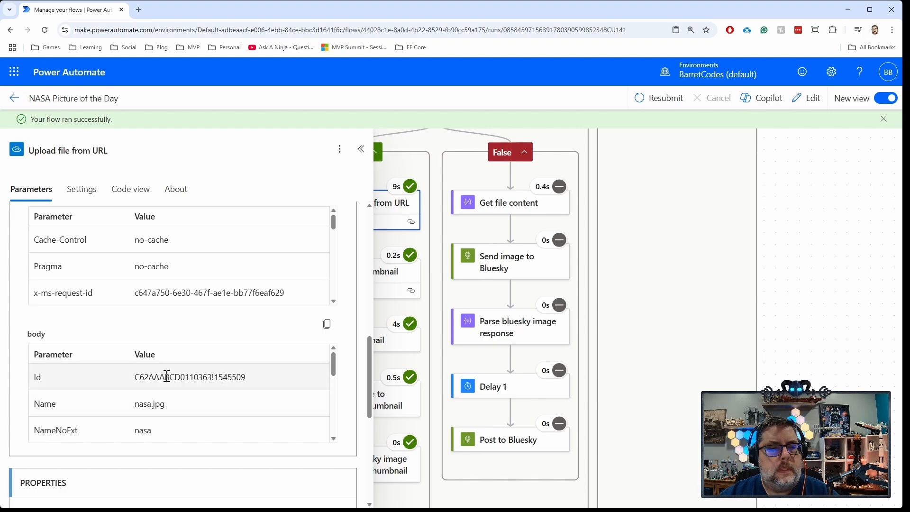
{"action": "scroll", "scroll_direction": "down", "scroll_amount": 3}
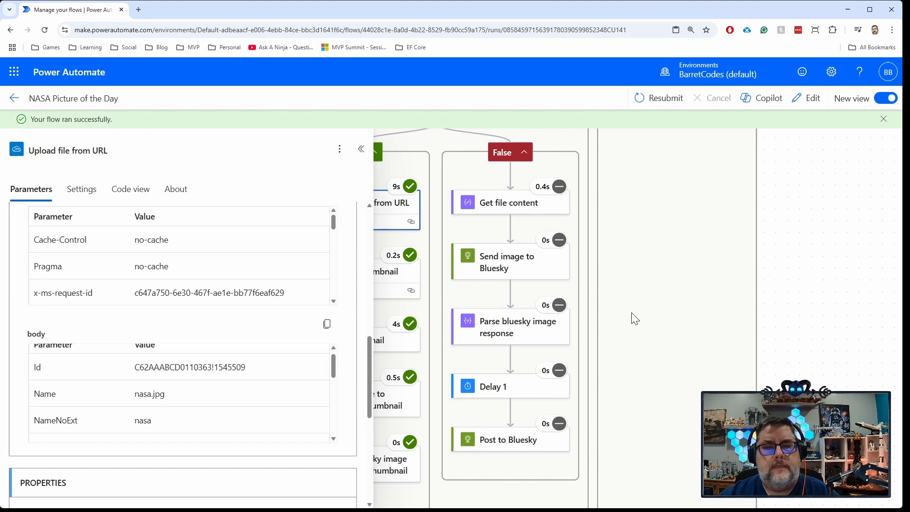
Inspect Get file thumbnail's run output and select its thumbnail Url (width 755, height 800)
{"action": "left_click", "coordinate": [385, 271]}
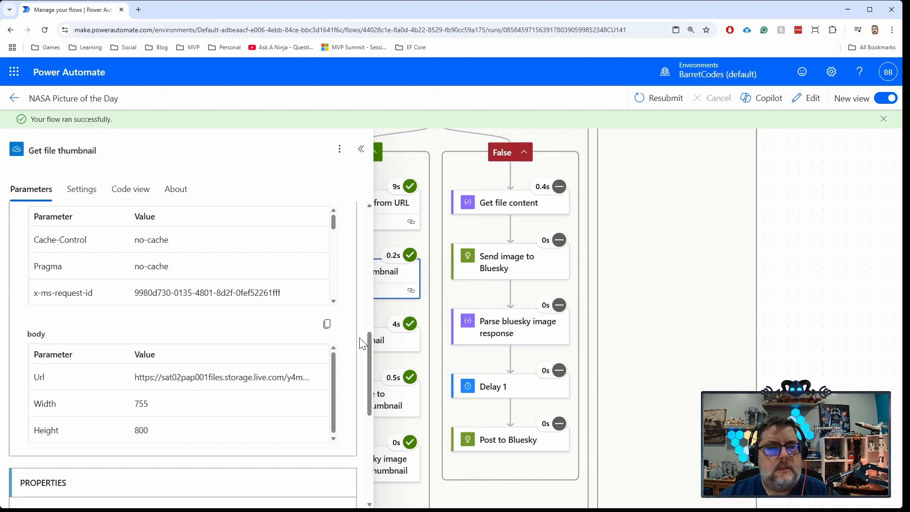
{"action": "scroll", "scroll_direction": "down", "scroll_amount": 3}
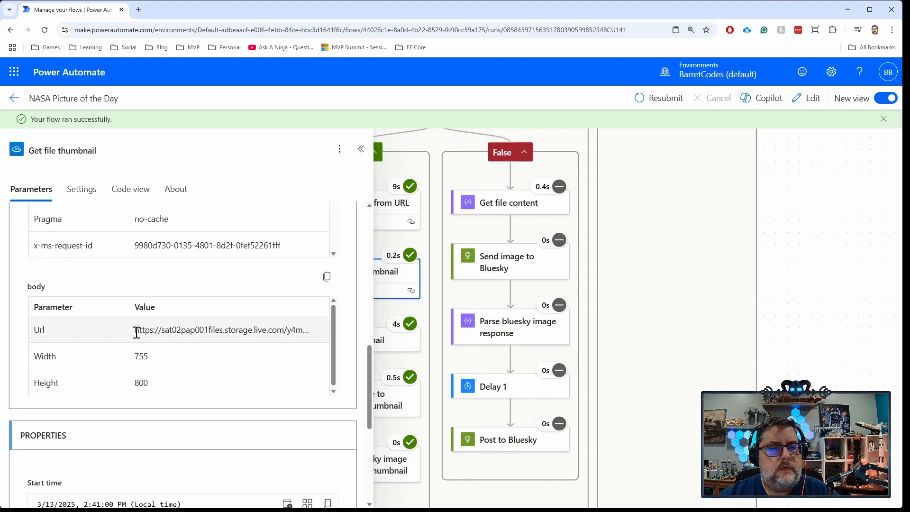
{"action": "double_click", "coordinate": [209, 330]}
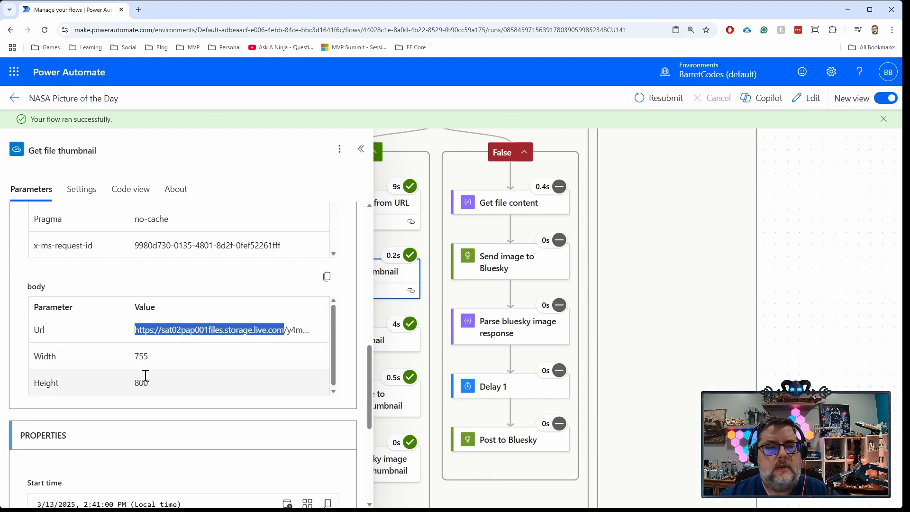
{"action": "mouse_move", "coordinate": [169, 358]}
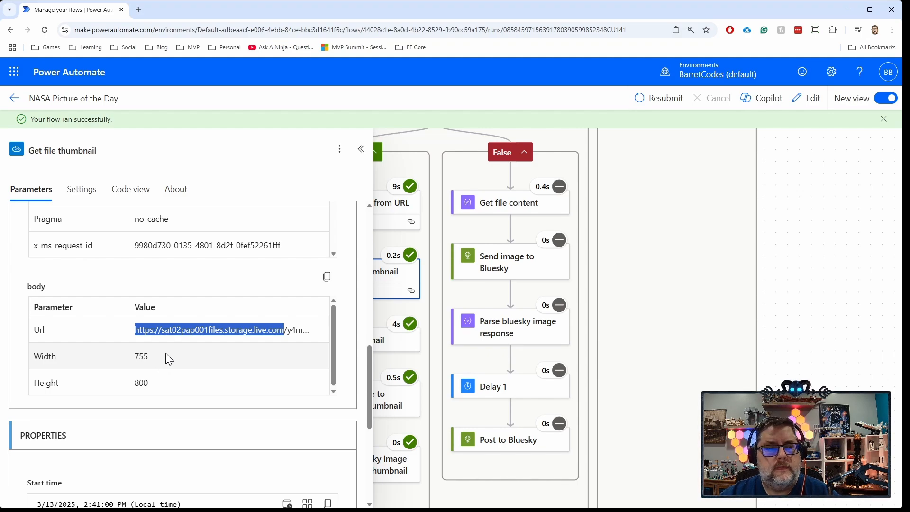
{"action": "mouse_move", "coordinate": [162, 362]}
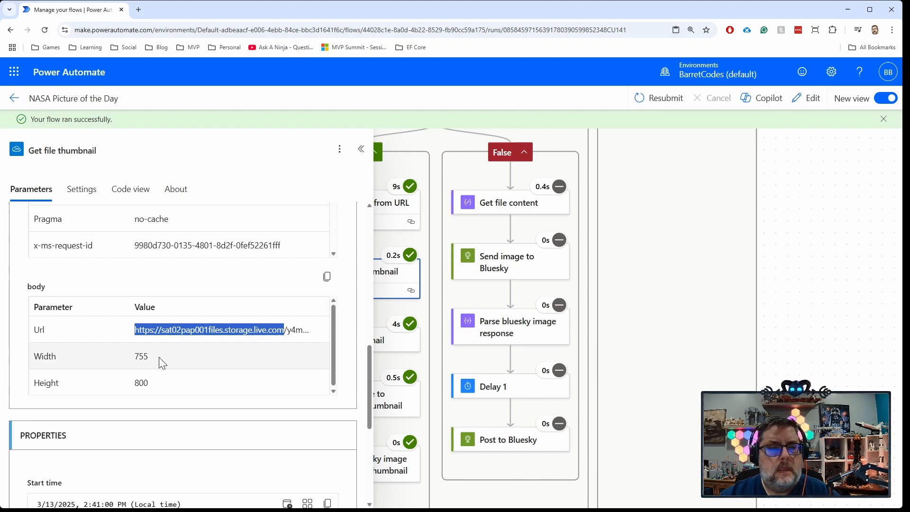
{"action": "mouse_move", "coordinate": [157, 371]}
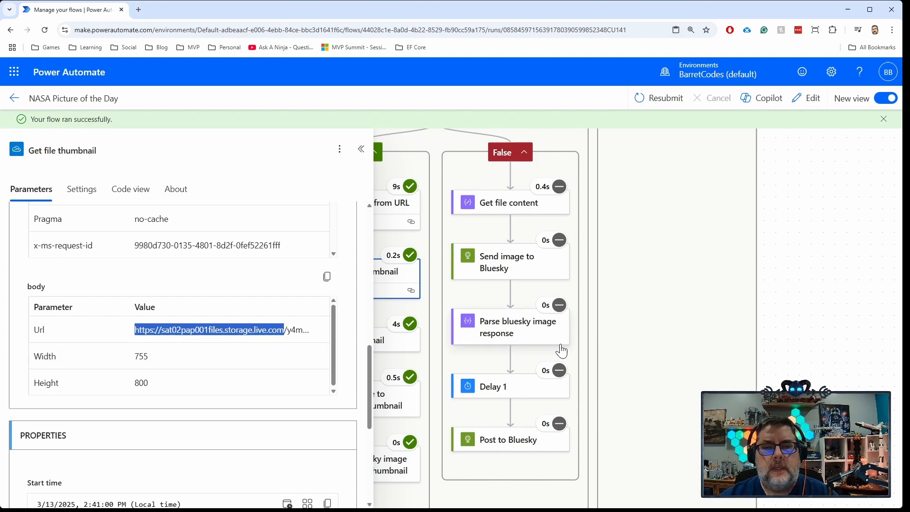
{"action": "mouse_move", "coordinate": [351, 328]}
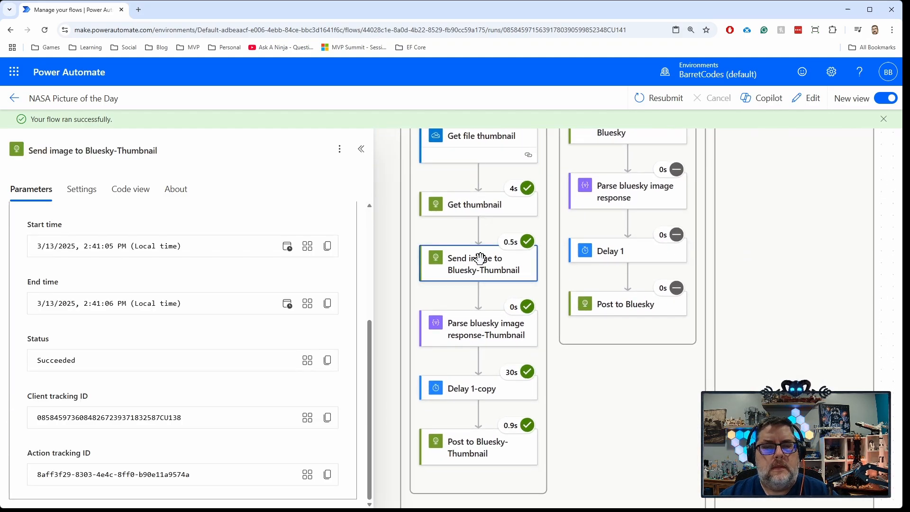
Review Get thumbnail's JPEG output, then Parse bluesky image response-Thumbnail's image/jpeg blob link
{"action": "left_click", "coordinate": [479, 205]}
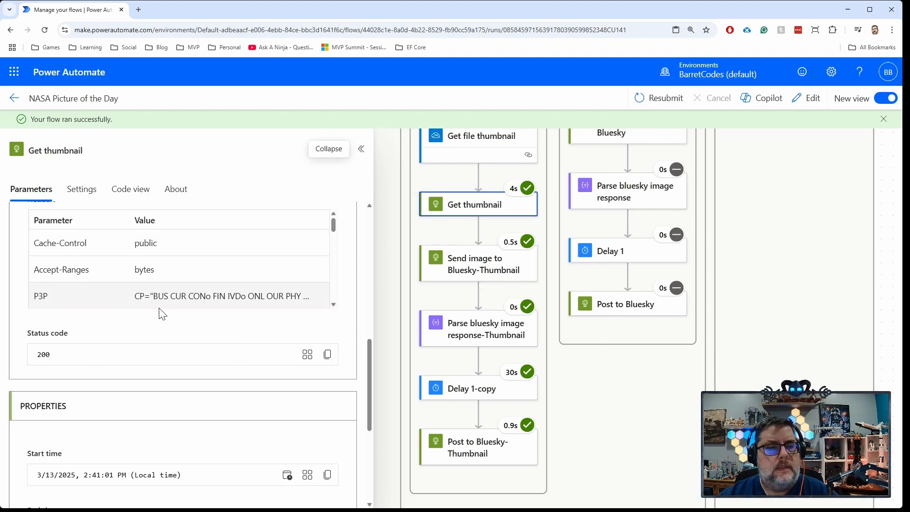
{"action": "scroll", "scroll_direction": "down", "scroll_amount": 3}
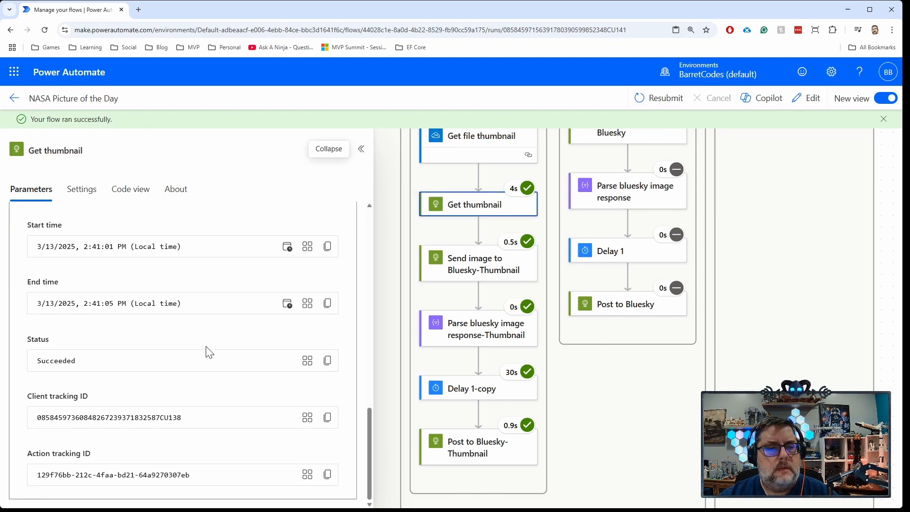
{"action": "scroll", "scroll_direction": "down", "scroll_amount": 3}
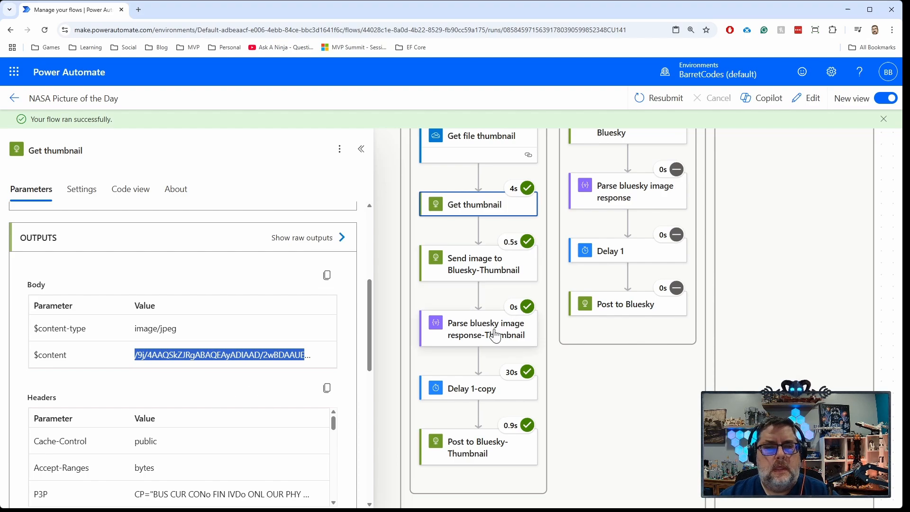
{"action": "left_click", "coordinate": [485, 329]}
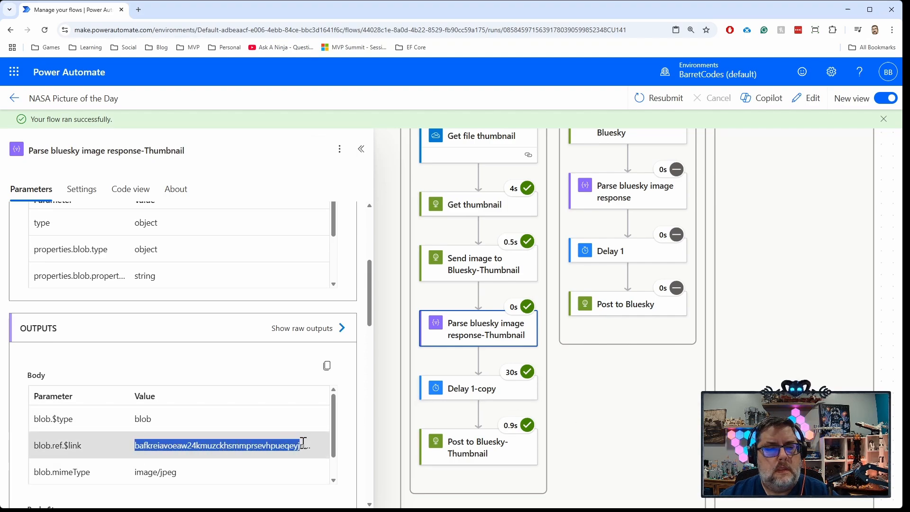
{"action": "mouse_move", "coordinate": [586, 394]}
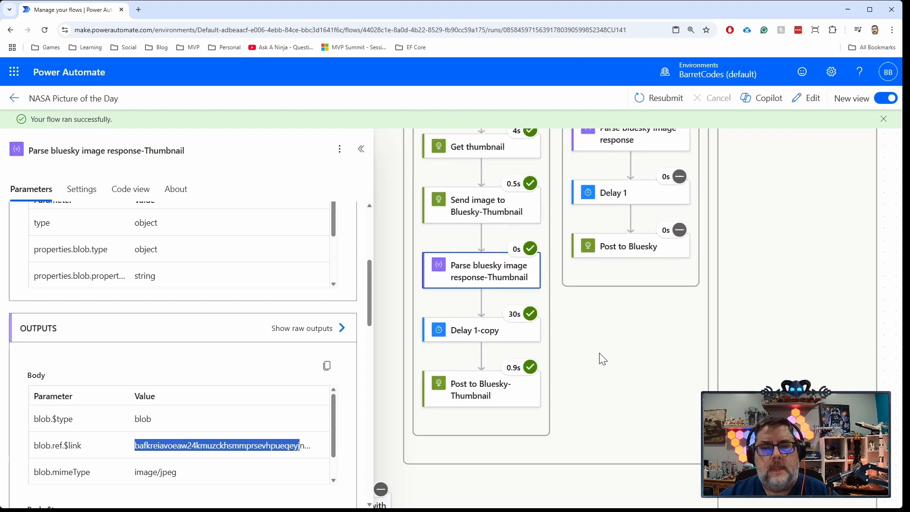
Inspect the Post to Bluesky-Thumbnail run body: protostar caption, alt text and image/jpeg blob embed
{"action": "left_click", "coordinate": [481, 389]}
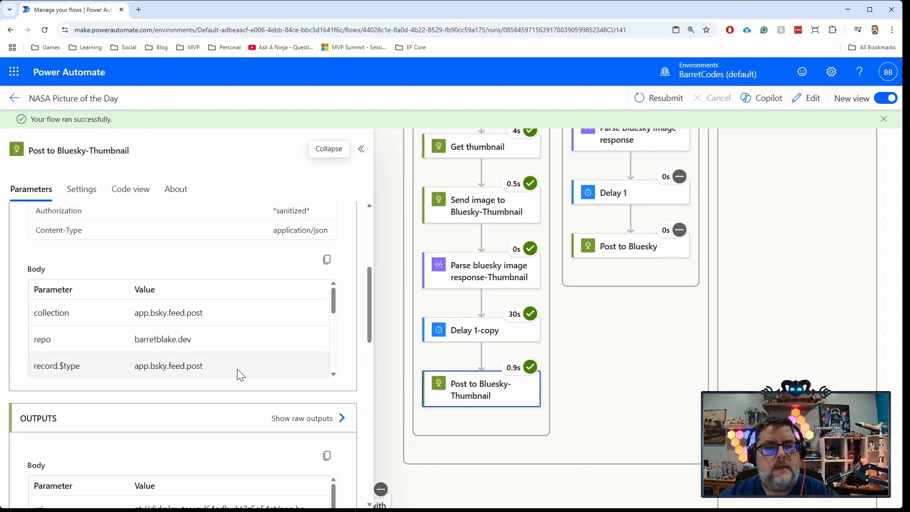
{"action": "scroll", "scroll_direction": "down", "scroll_amount": 3}
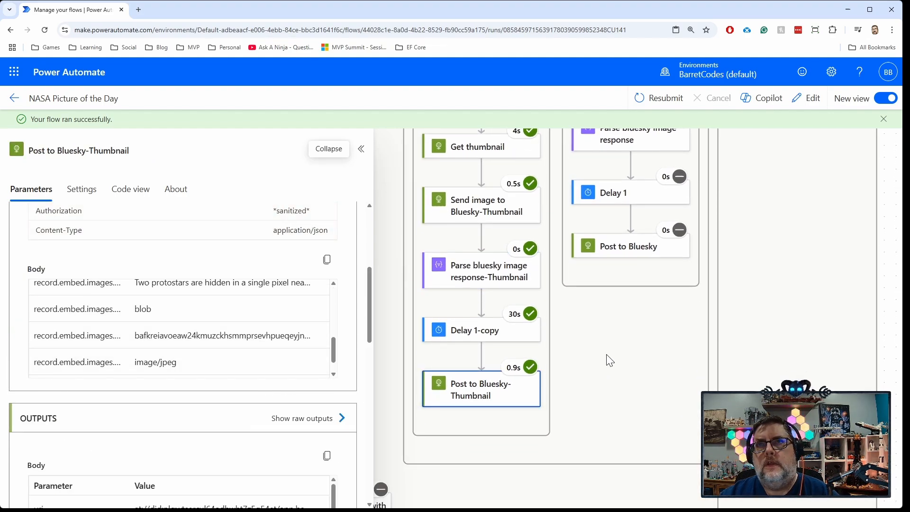
{"action": "mouse_move", "coordinate": [694, 363]}
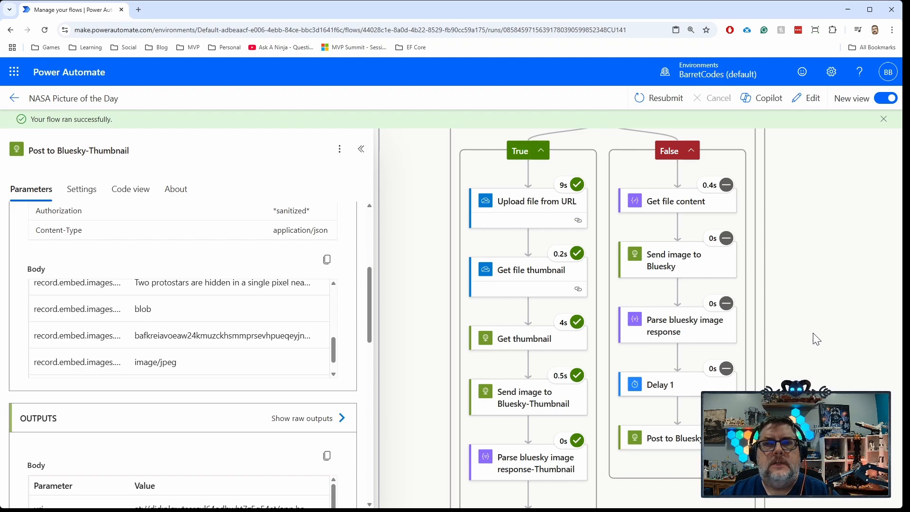
{"action": "mouse_move", "coordinate": [807, 332]}
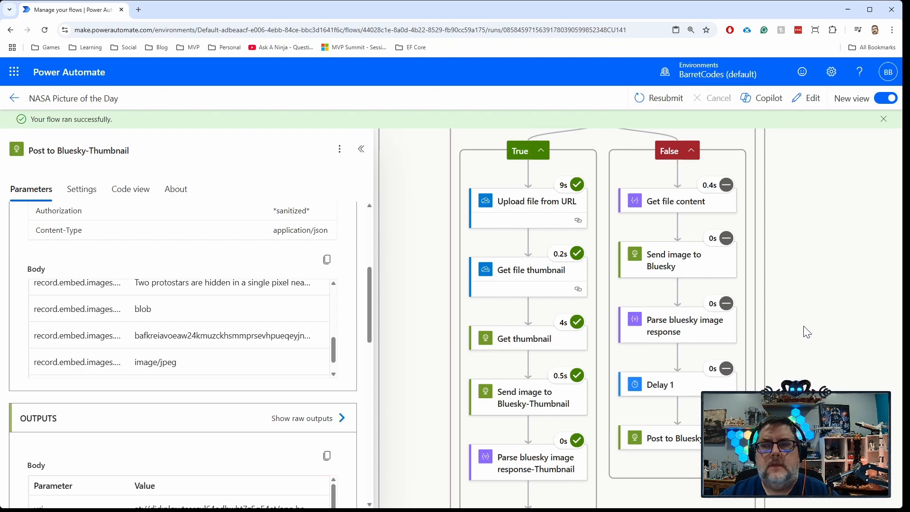
{"action": "mouse_move", "coordinate": [787, 322]}
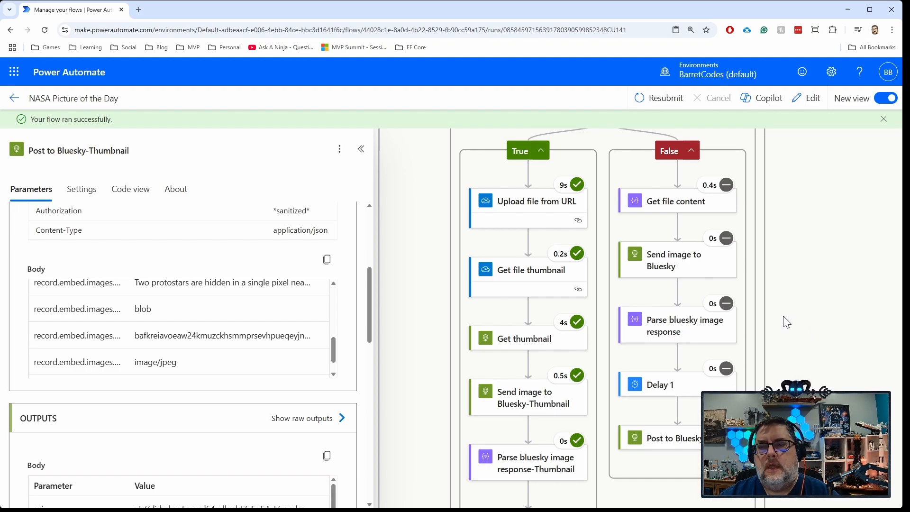
{"action": "mouse_move", "coordinate": [784, 303]}
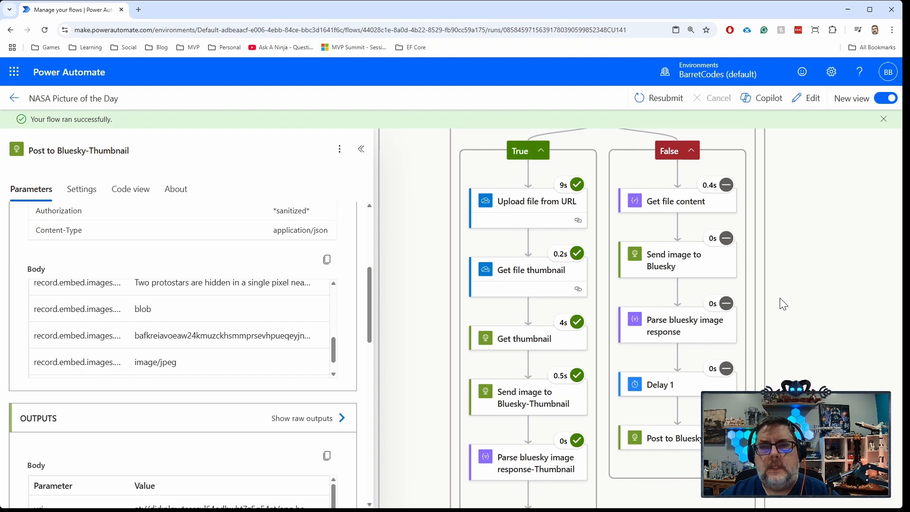
{"action": "mouse_move", "coordinate": [767, 306]}
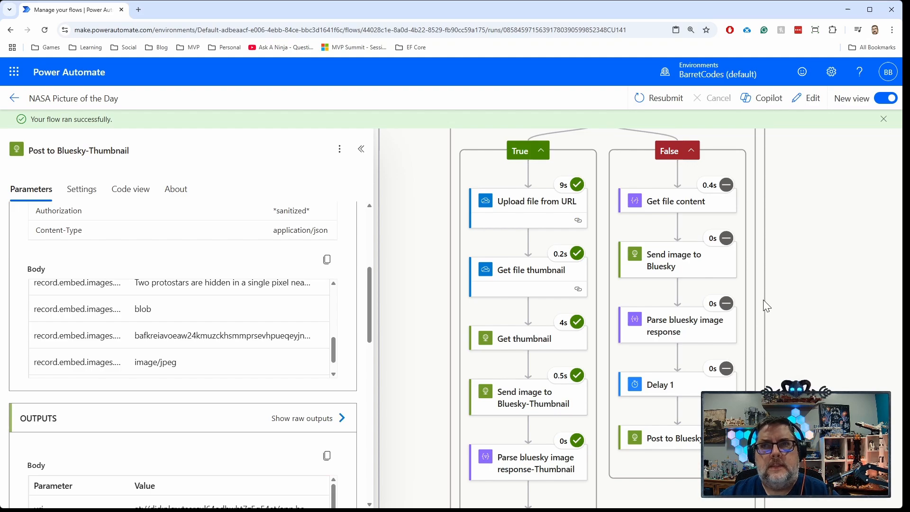